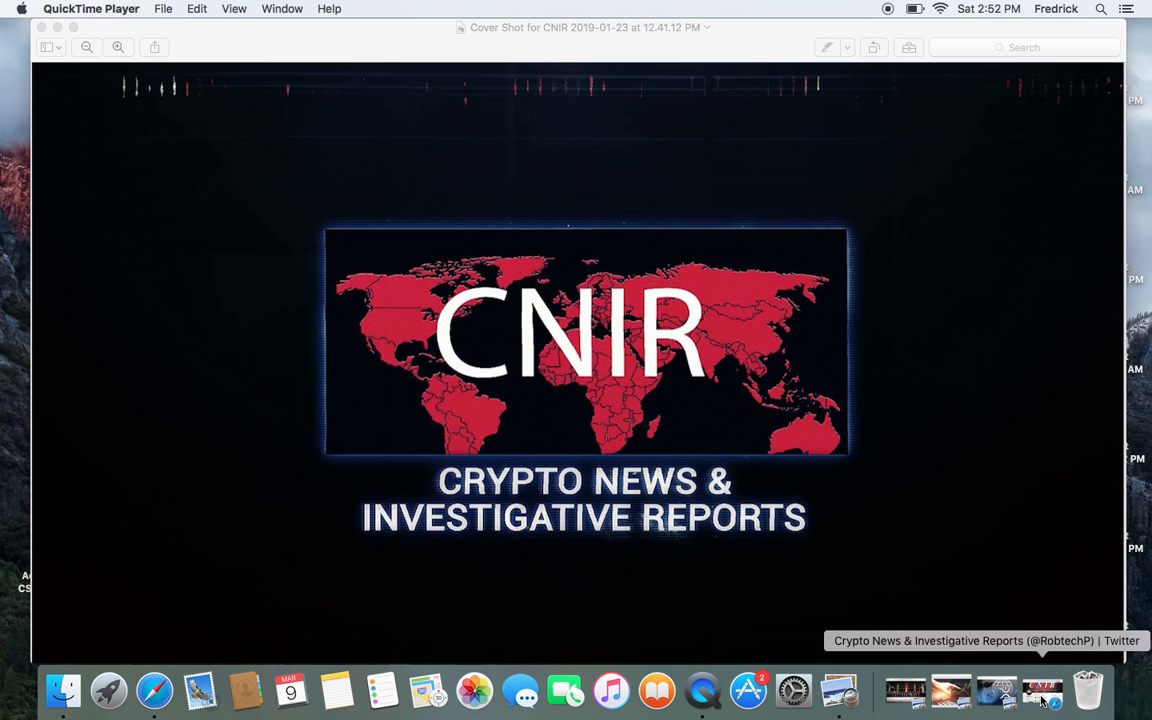
- Restore the minimized Safari window showing the CNIR Twitter profile from the Dock
left_click(161, 689)
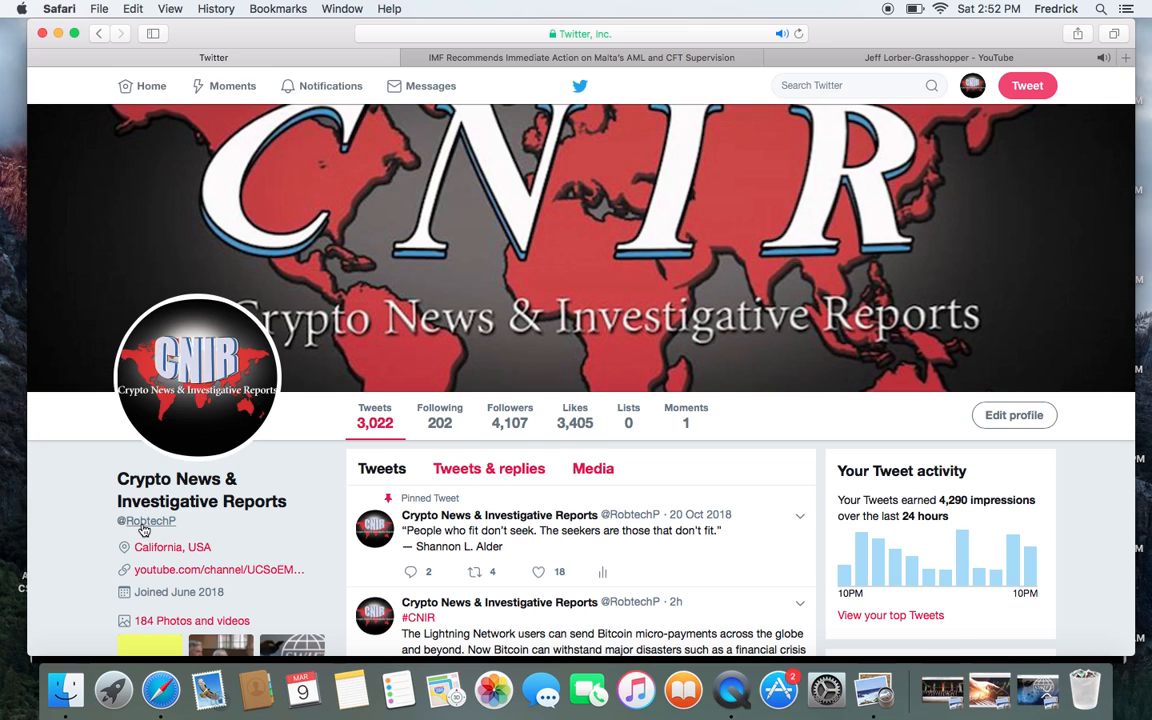
mouse_move(167, 531)
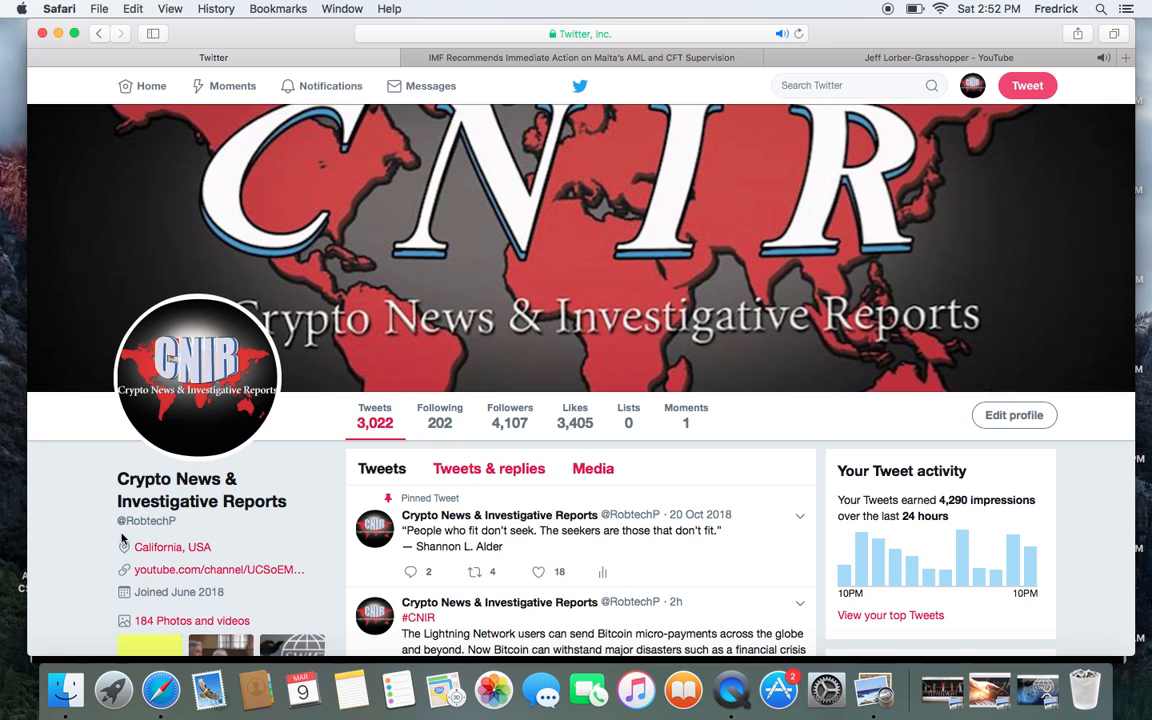
mouse_move(256, 525)
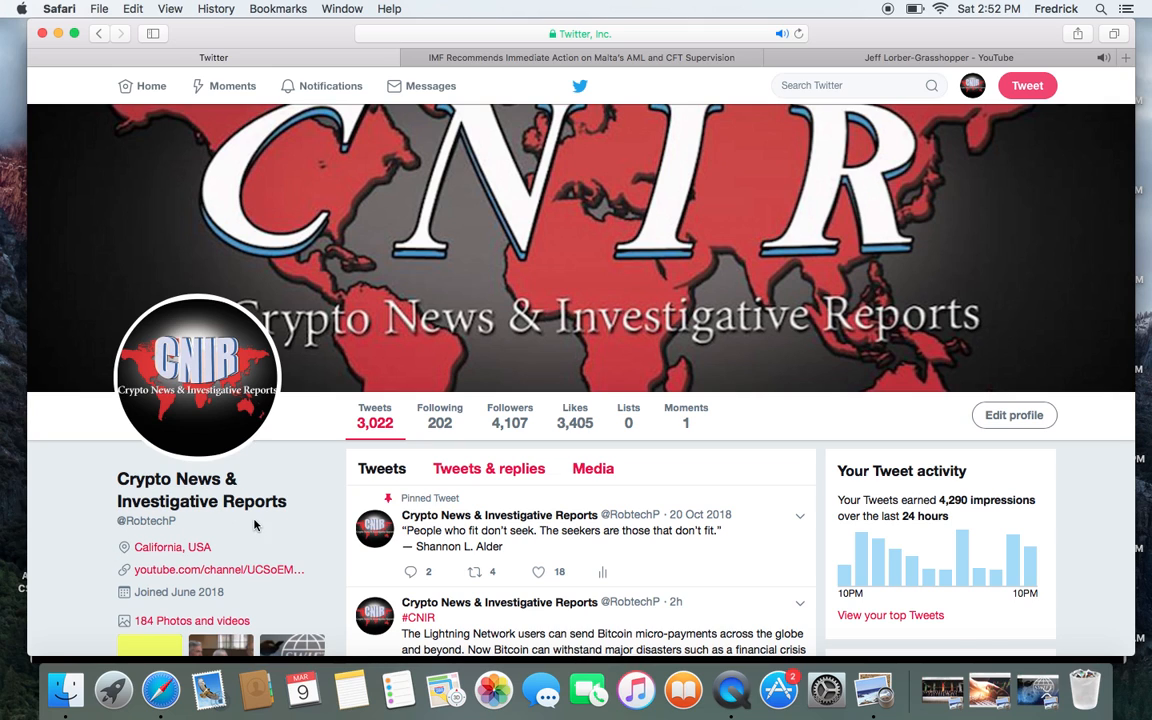
mouse_move(157, 537)
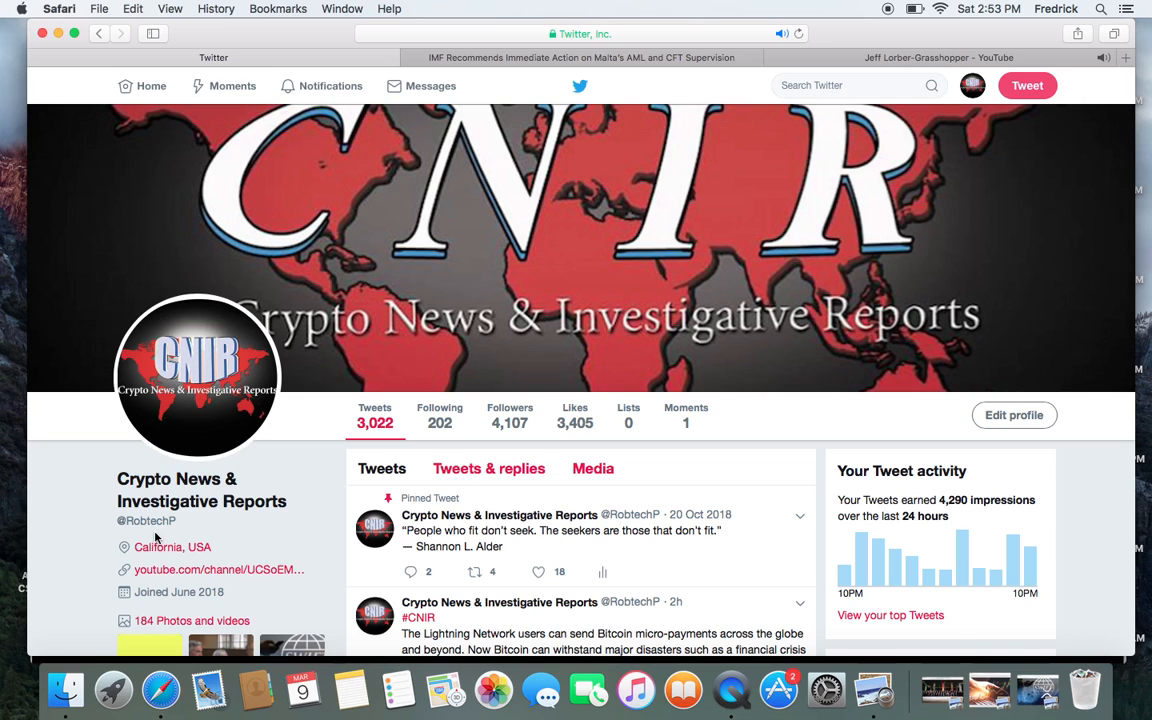
mouse_move(398, 122)
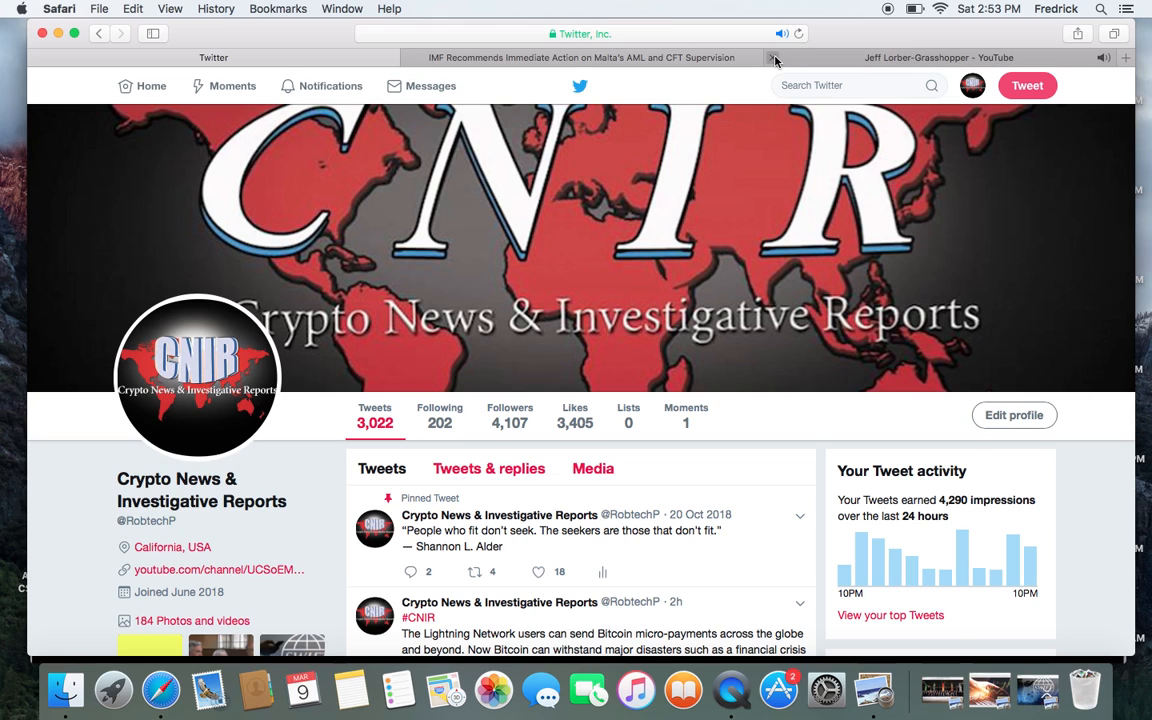
- Close the YouTube music tab and scroll the CNIR feed to the Blockstream Satellites tweet
left_click(775, 57)
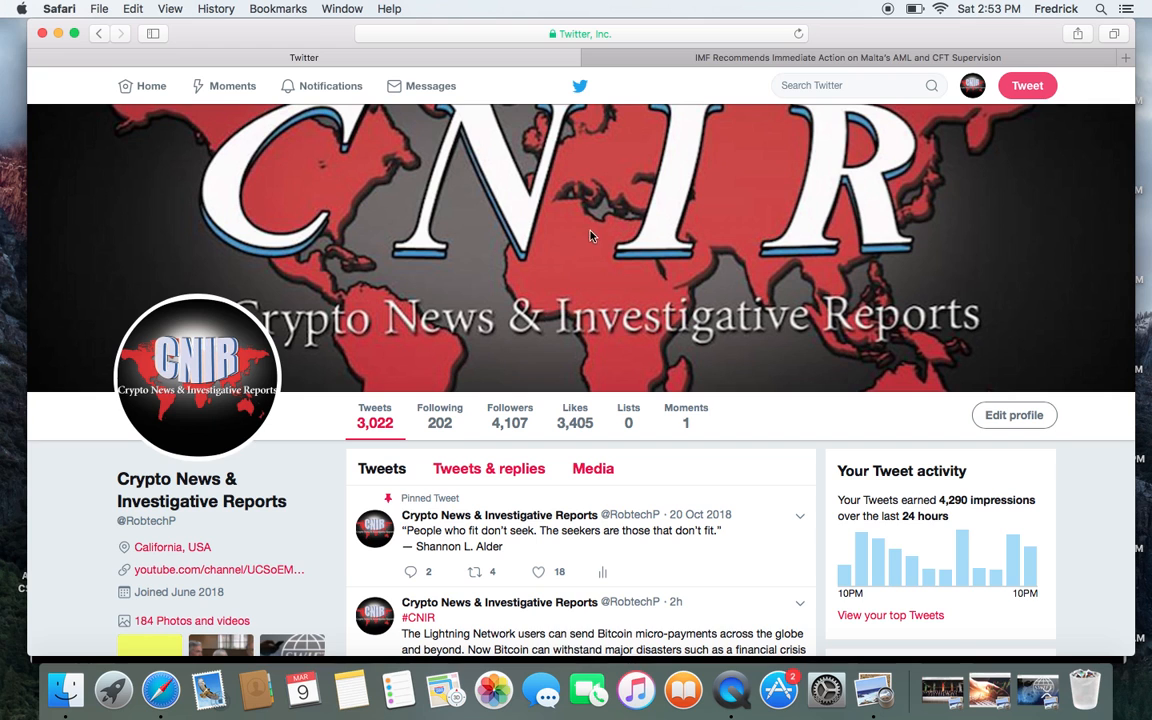
mouse_move(1098, 546)
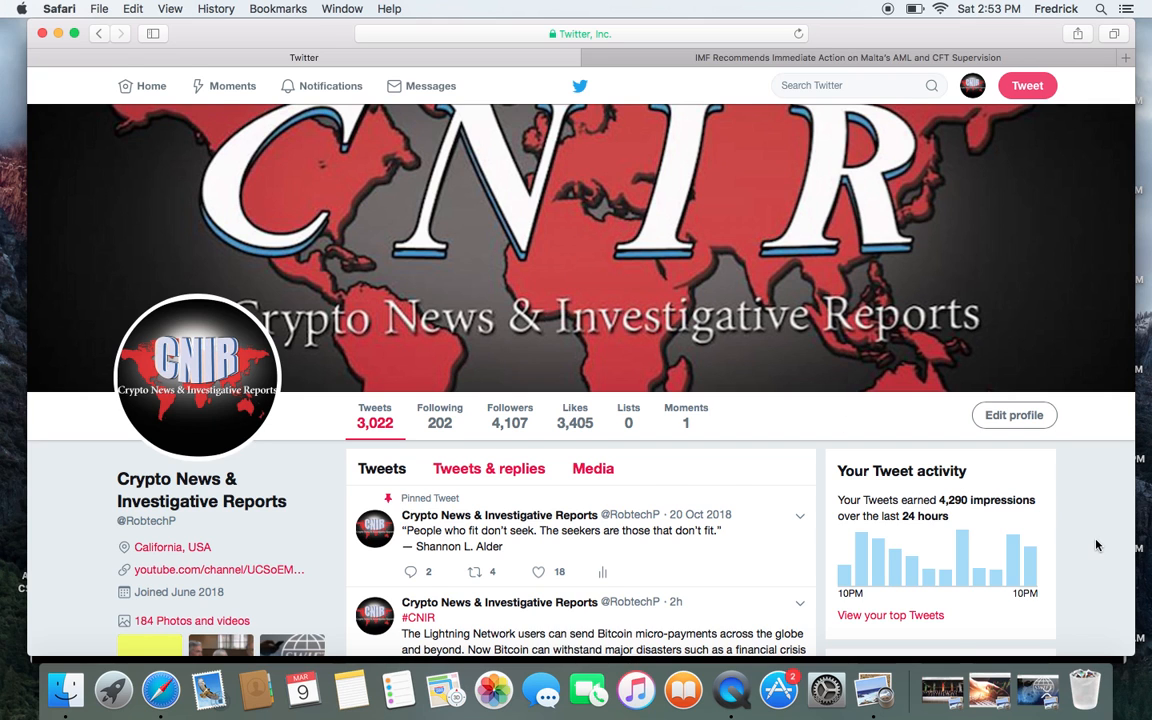
scroll("down", 3)
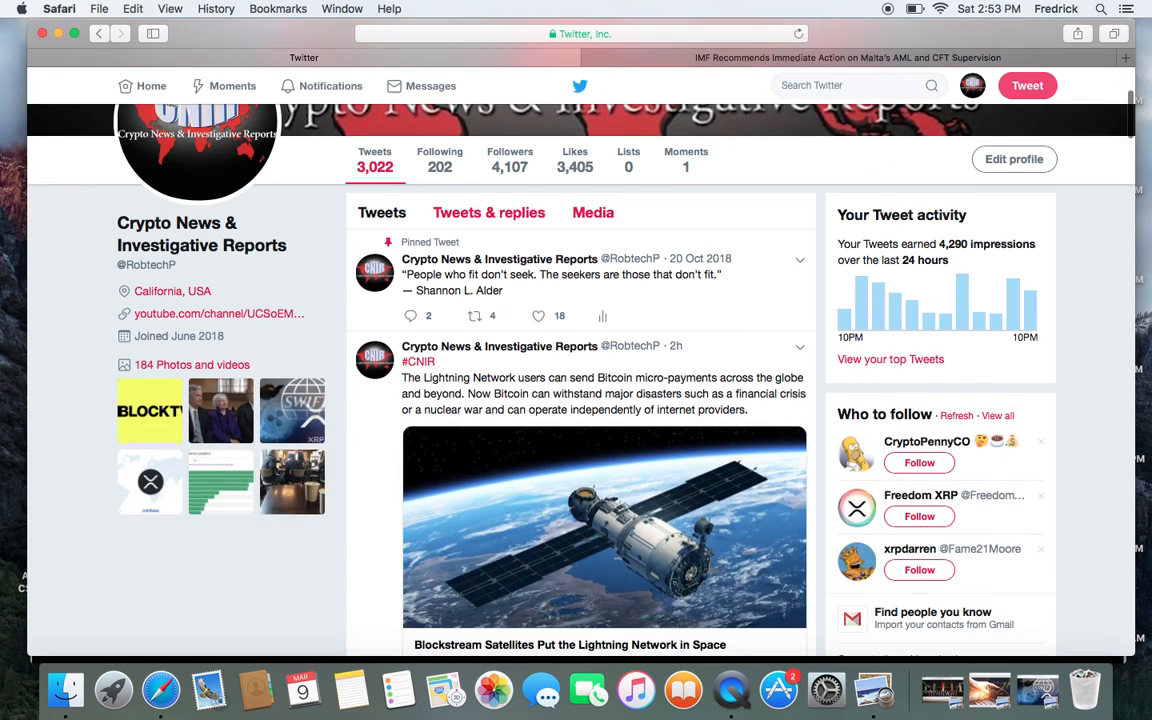
scroll("down", 3)
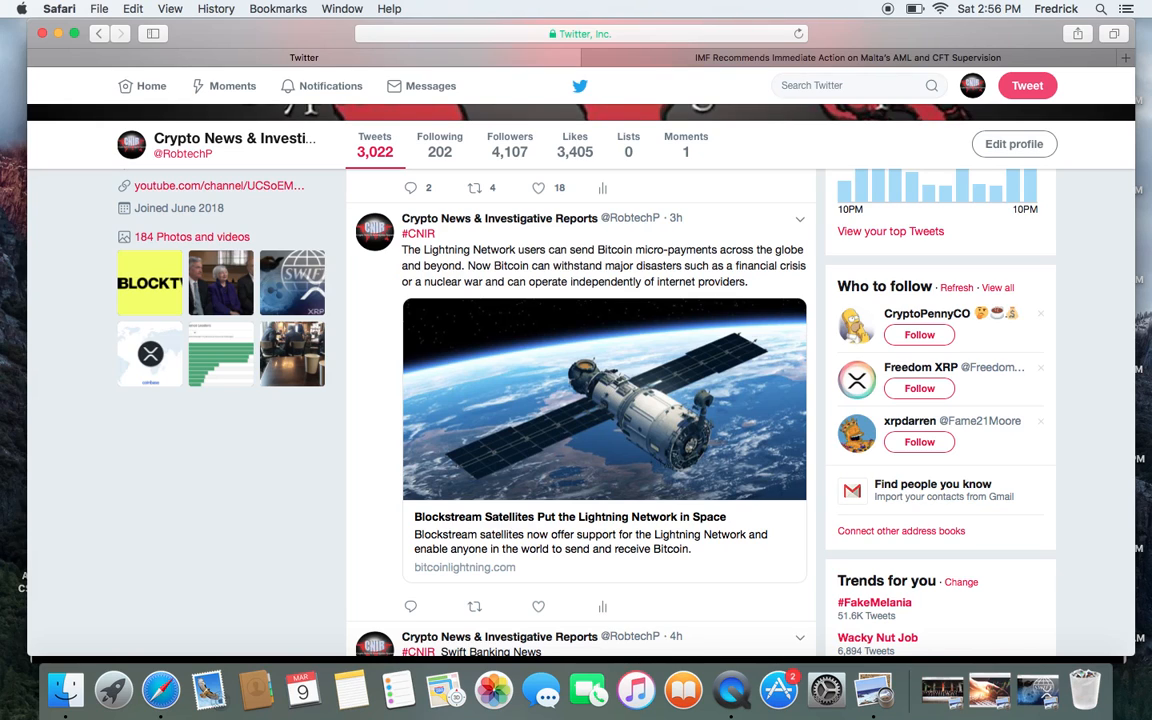
scroll("down", 3)
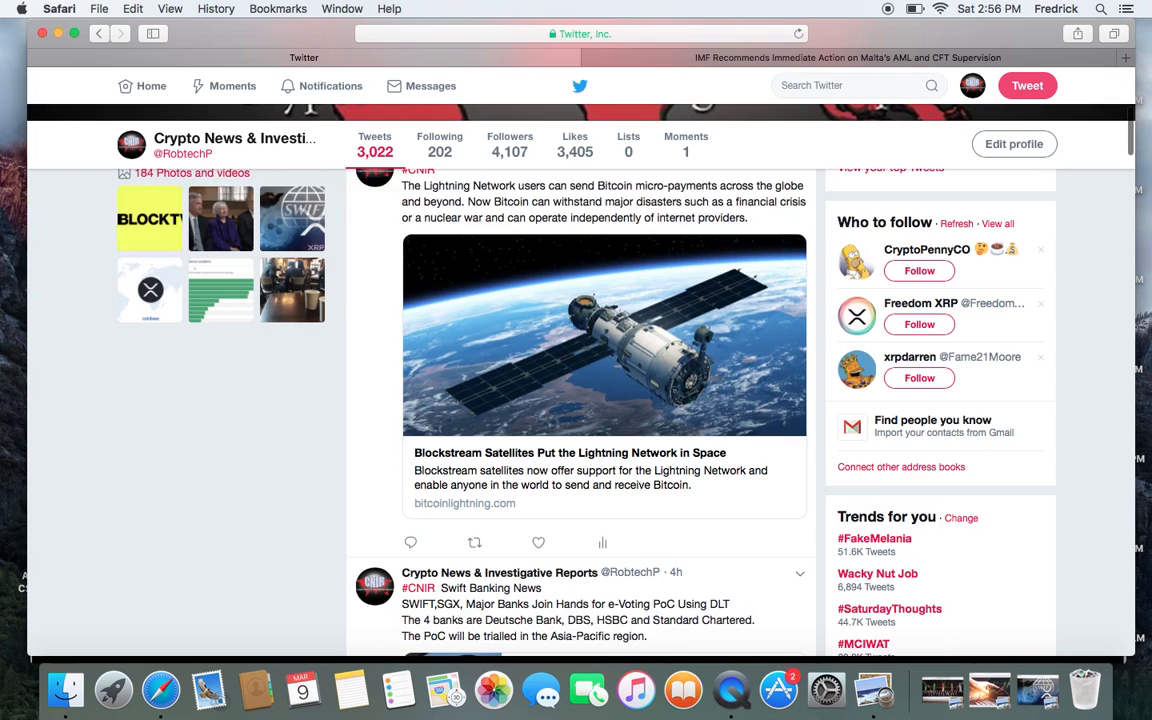
scroll("down", 3)
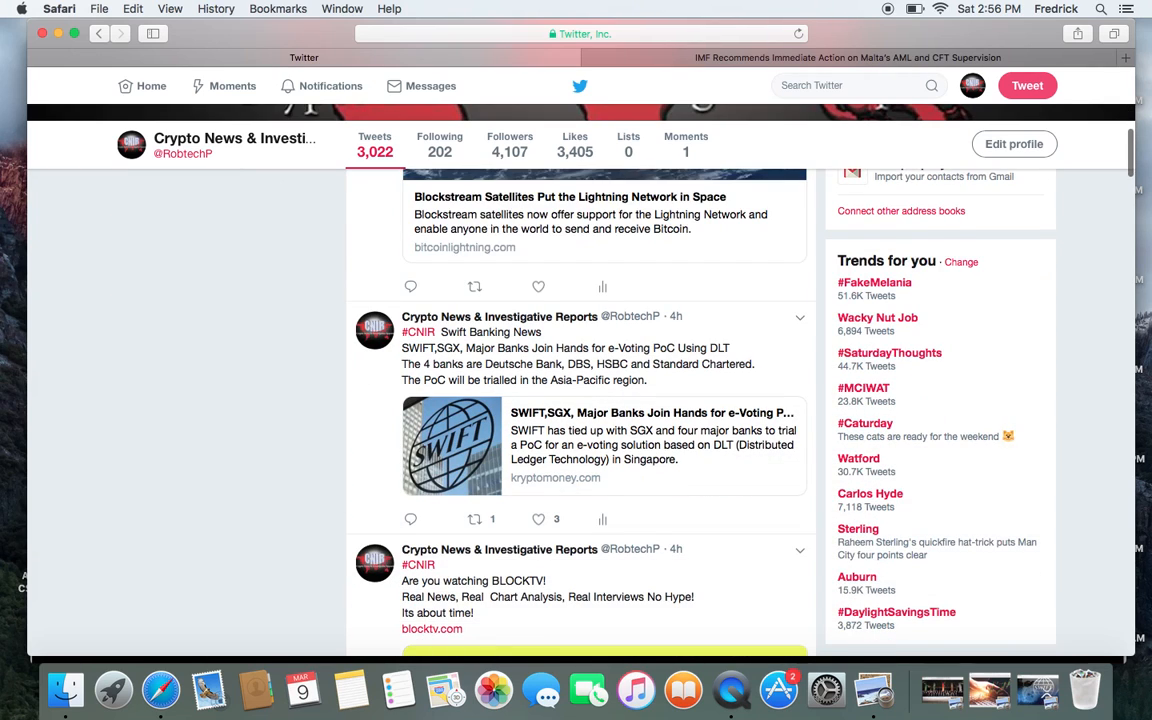
scroll("down", 3)
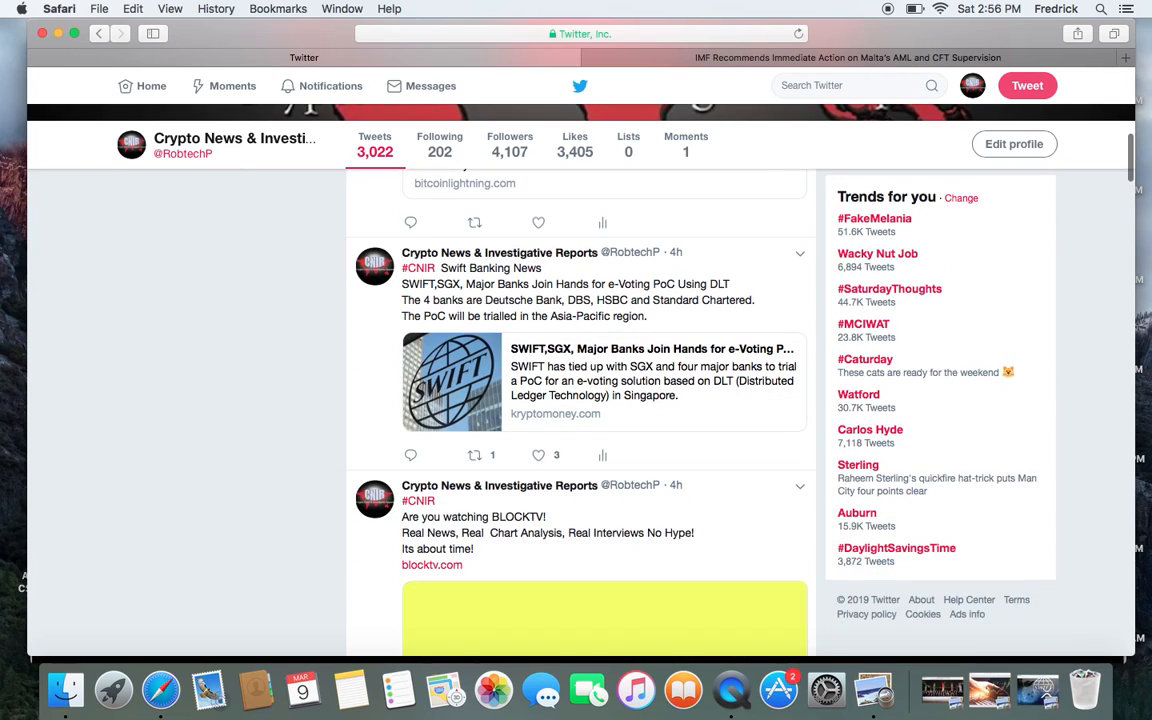
scroll("down", 3)
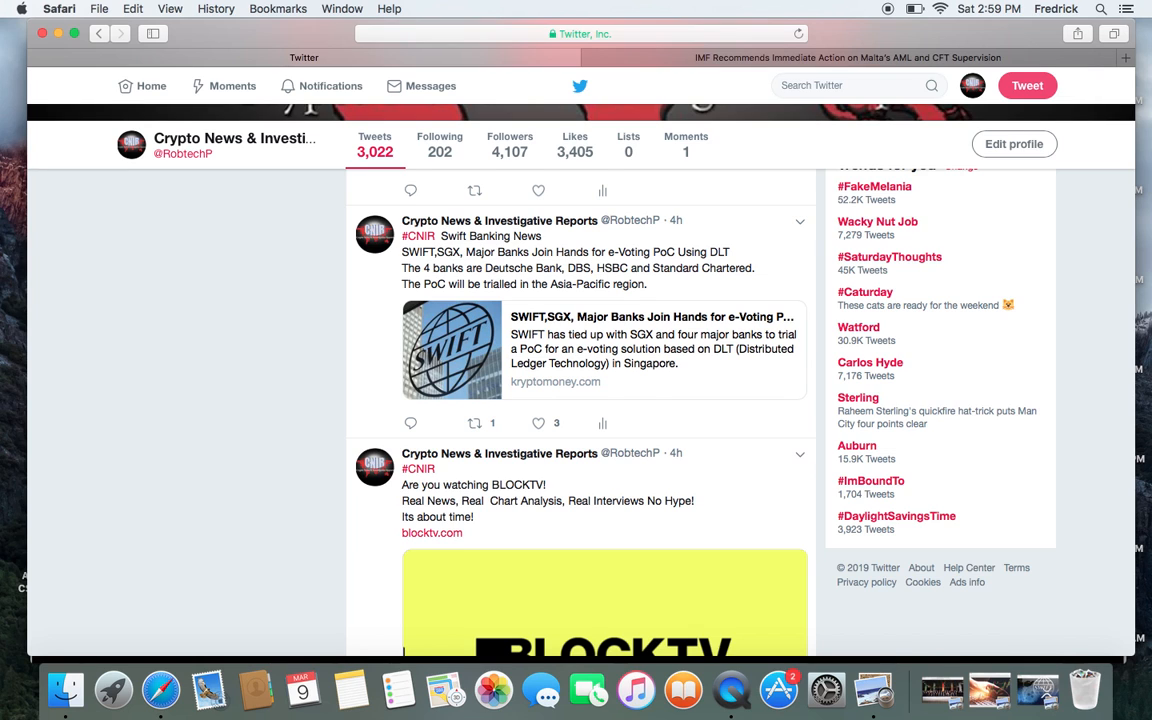
- Scroll past the BLOCKTV and Roger Ver Badger Wallet tweets to the Cardano JPMorgan tweet
scroll("down", 3)
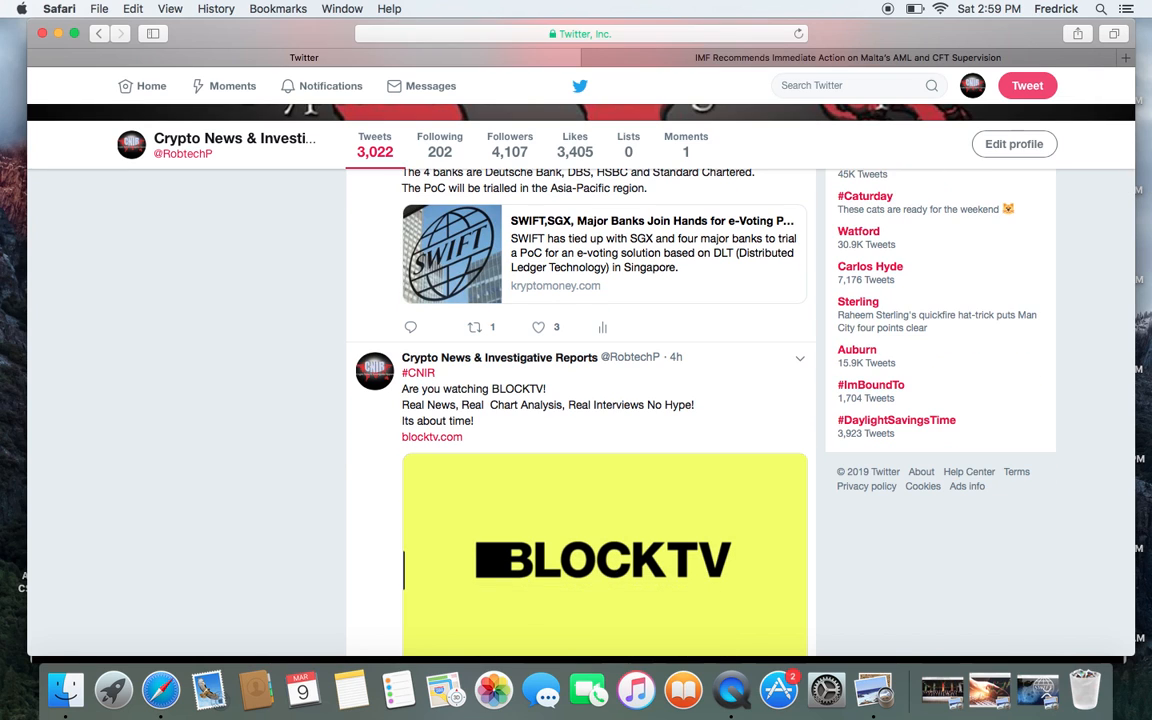
scroll("down", 3)
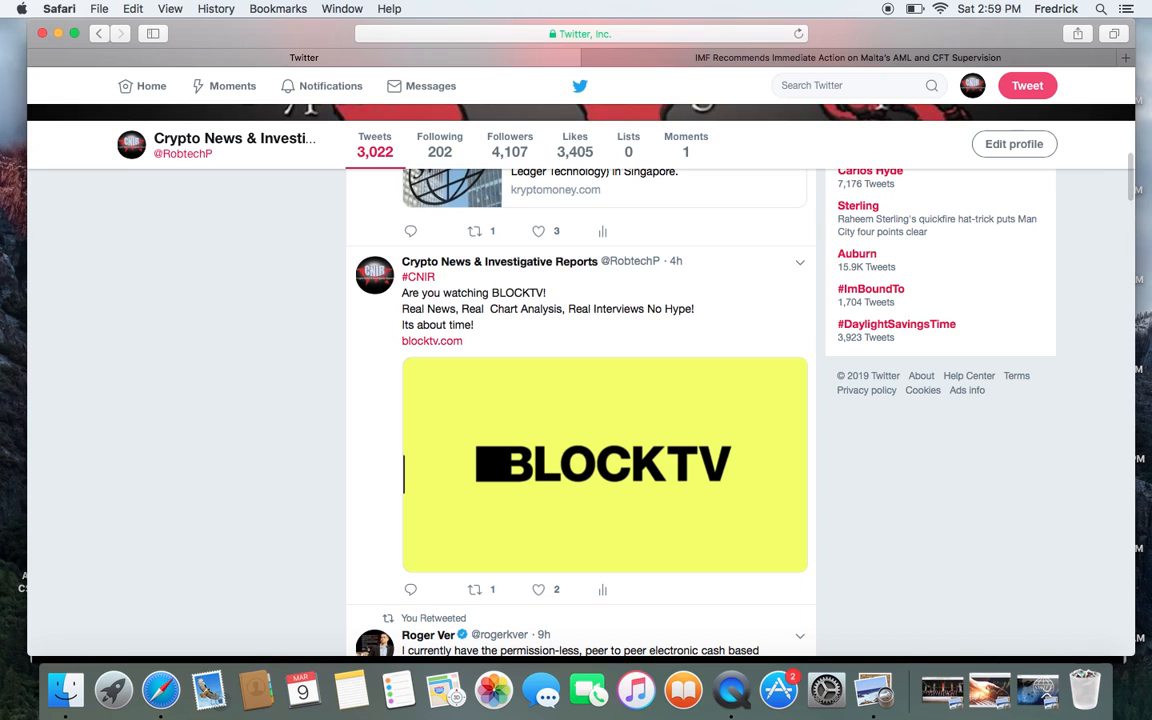
scroll("down", 3)
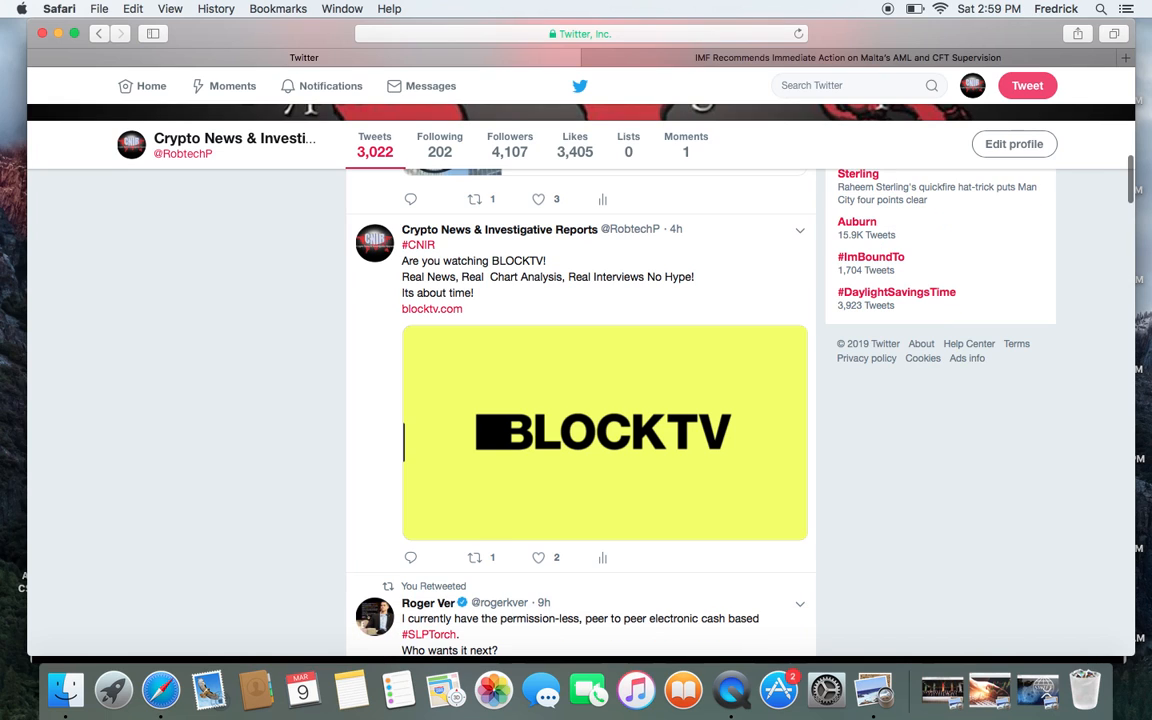
scroll("down", 3)
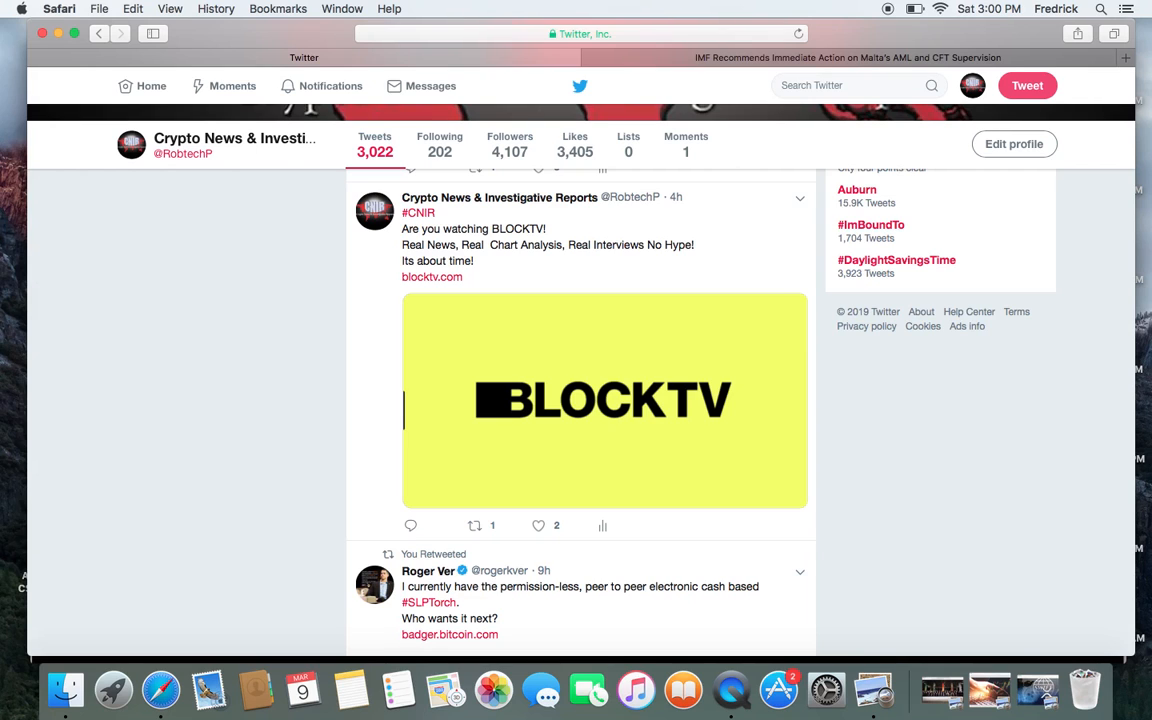
scroll("down", 3)
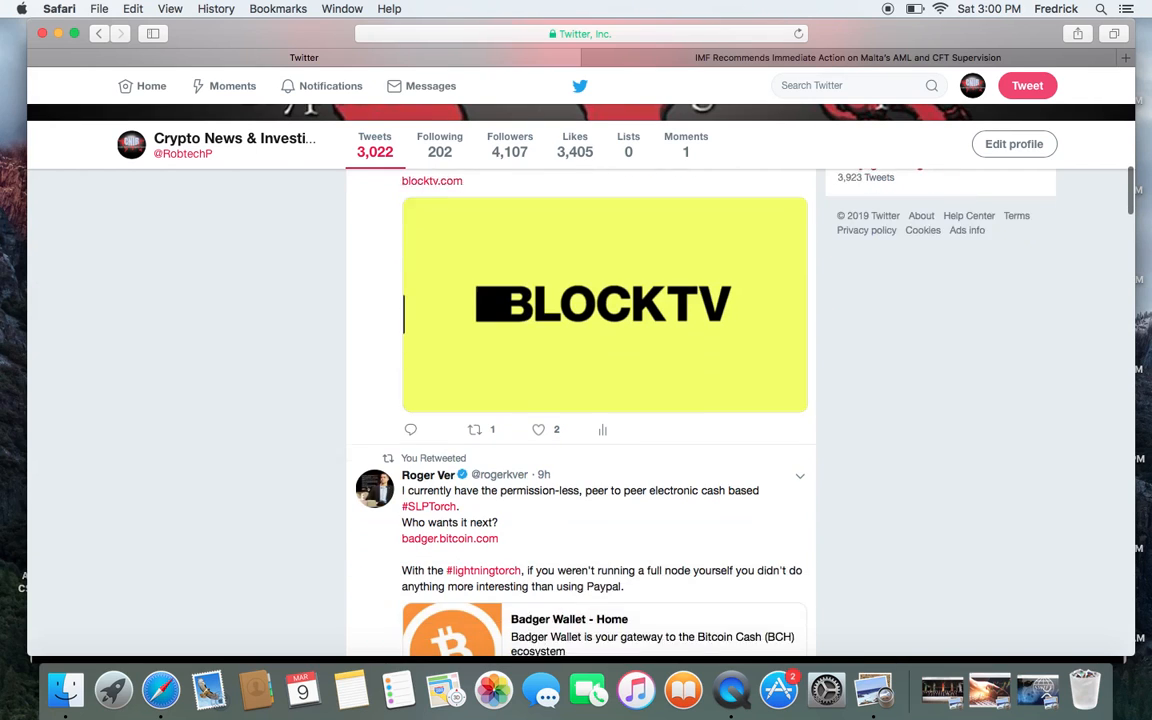
scroll("down", 3)
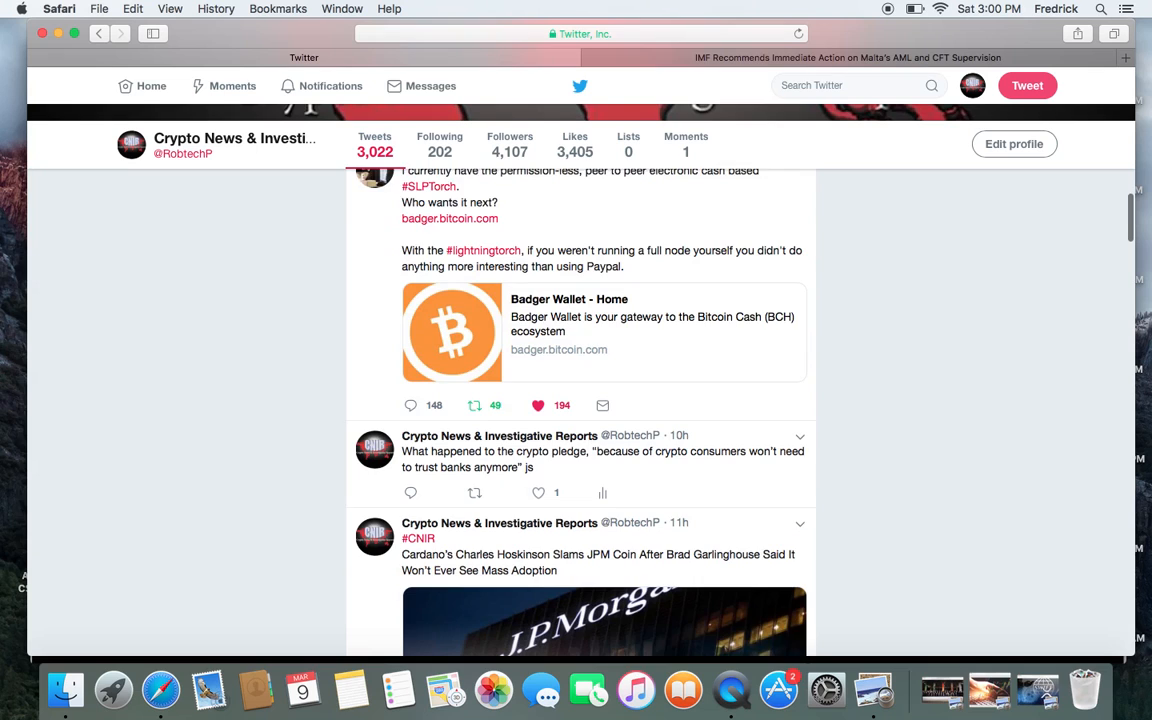
- Scroll slightly to show the full Cardano JPM Coin card and the Dedicated Global Ecosystem tweet
scroll("down", 3)
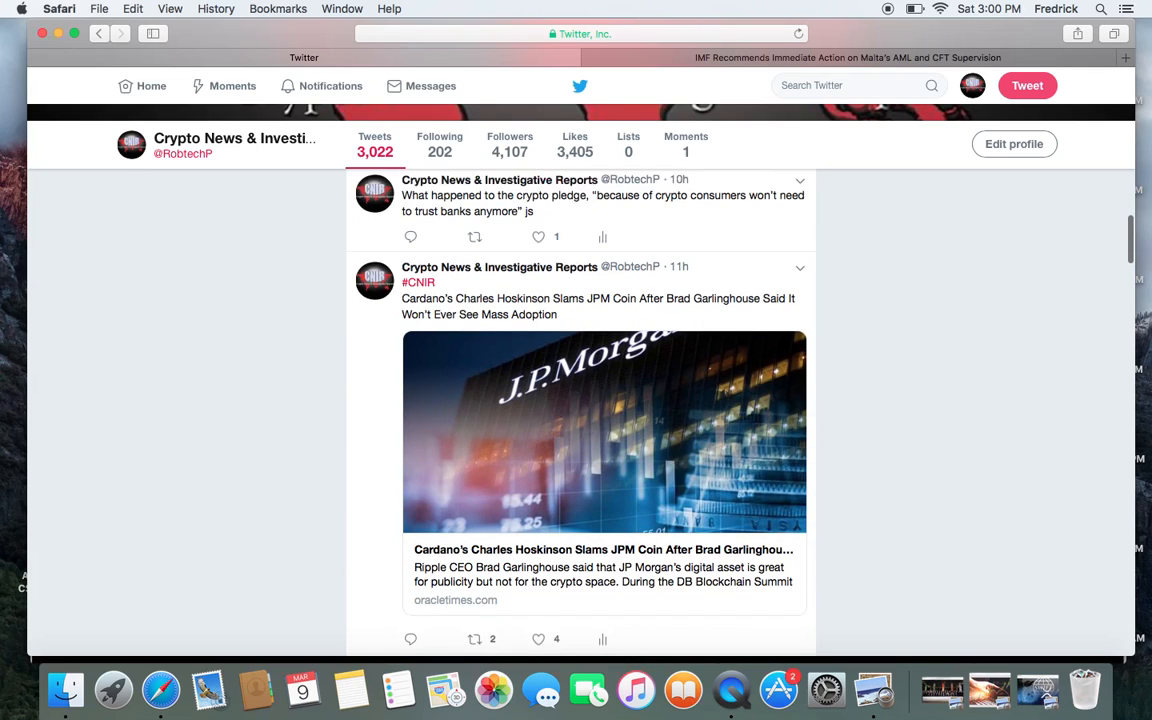
scroll("down", 3)
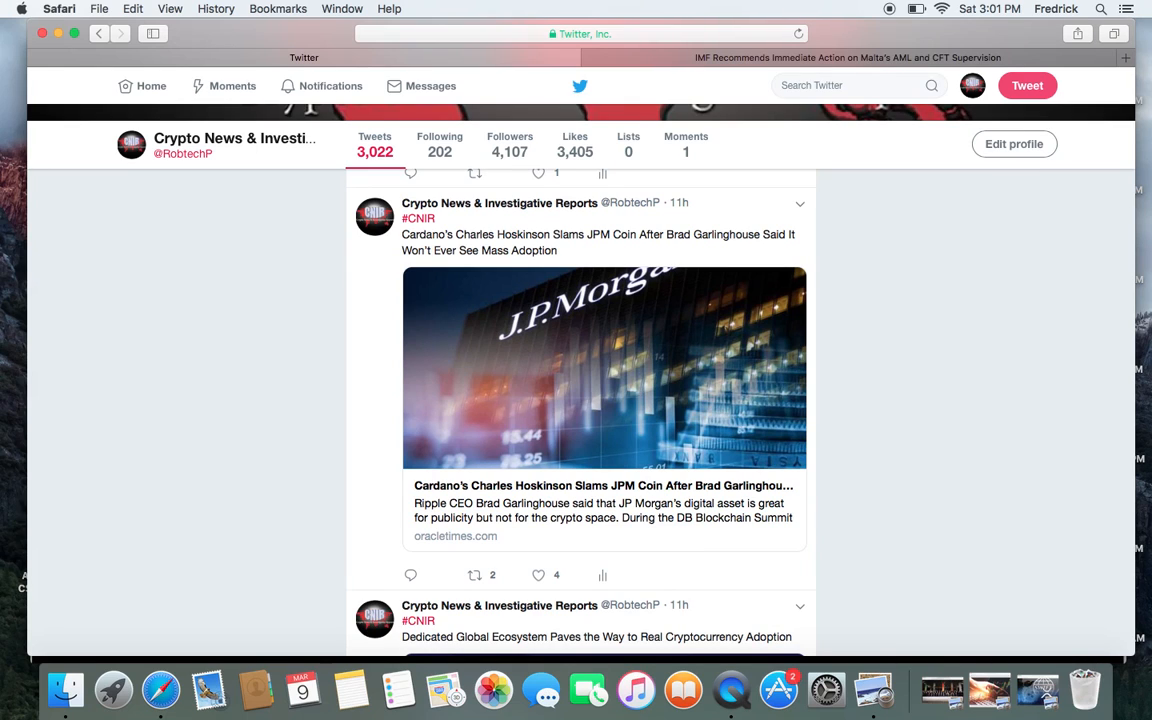
scroll("down", 3)
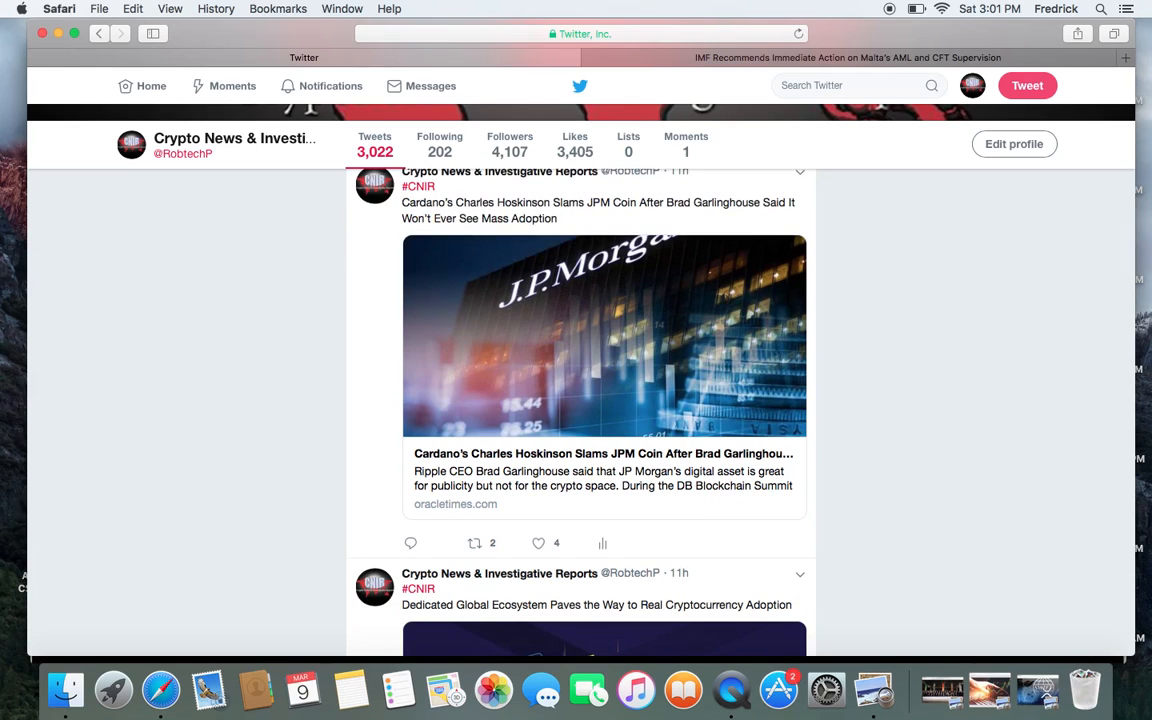
scroll("down", 3)
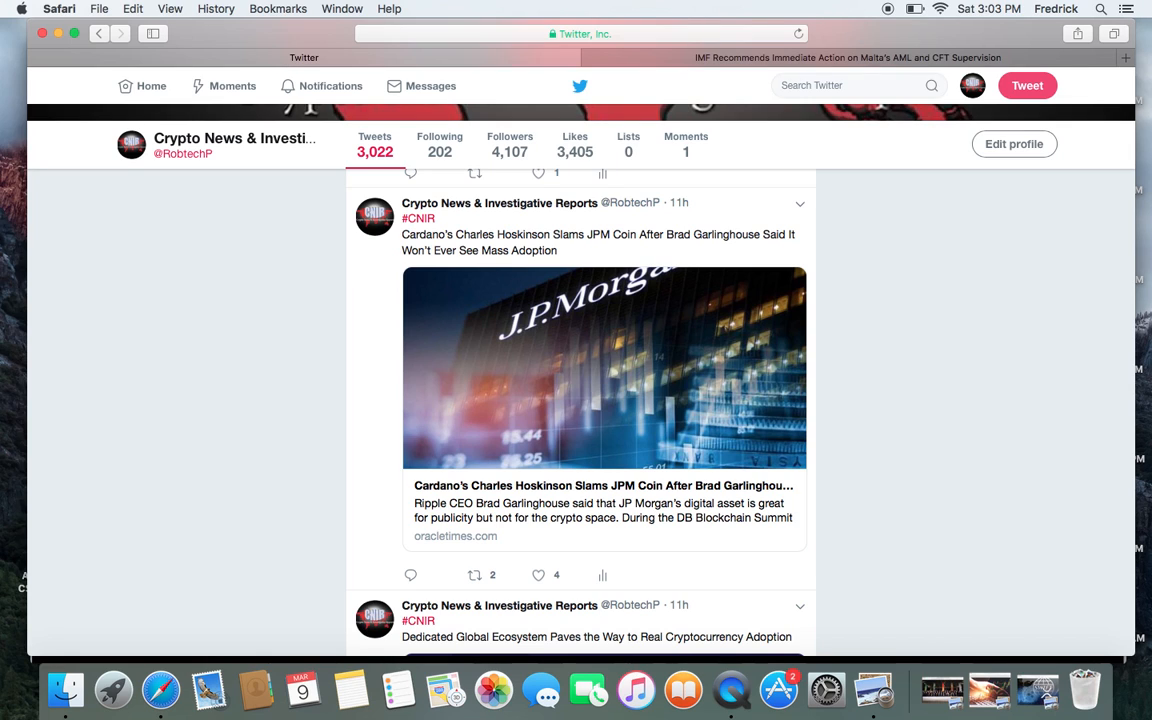
- Scroll past the Fairfax County and Bitcoin moon tweets to The Daily Hodl Ripple CTO retweet
scroll("down", 3)
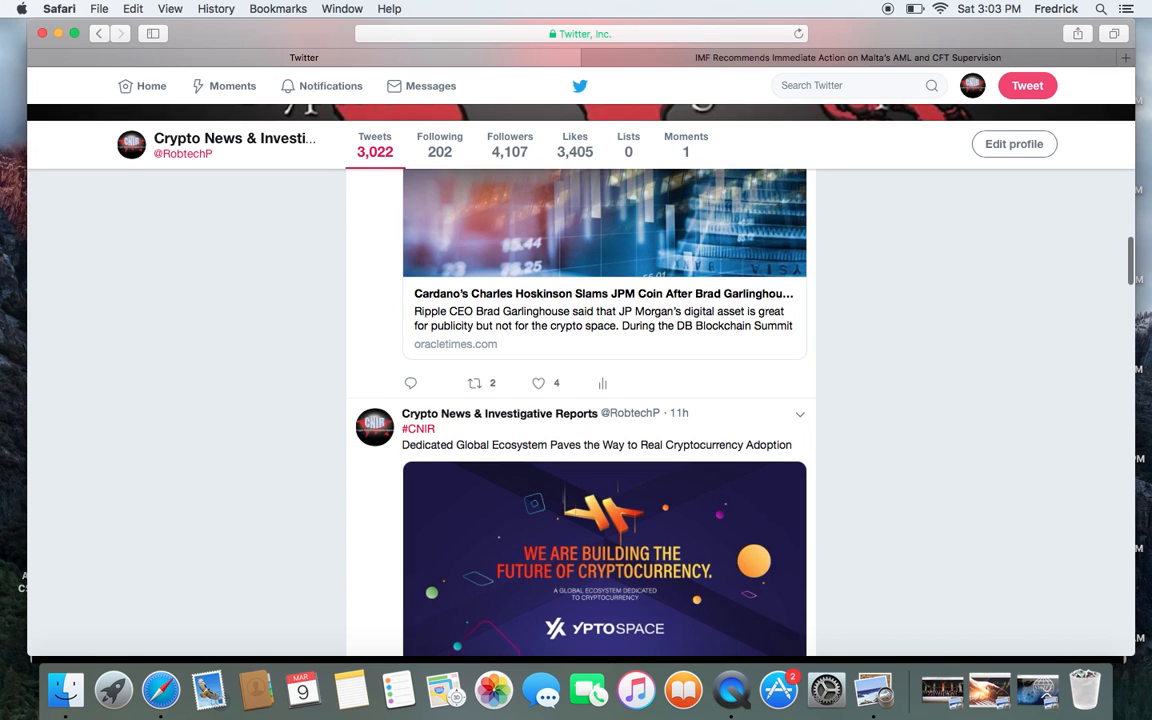
scroll("down", 3)
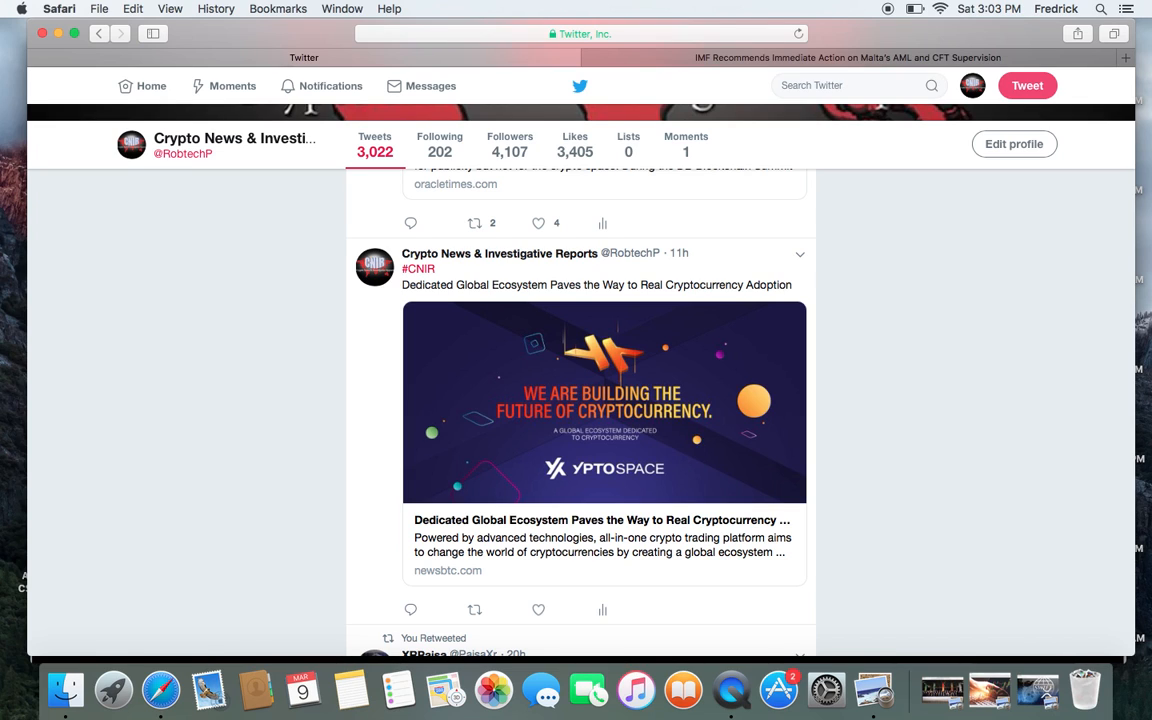
scroll("down", 3)
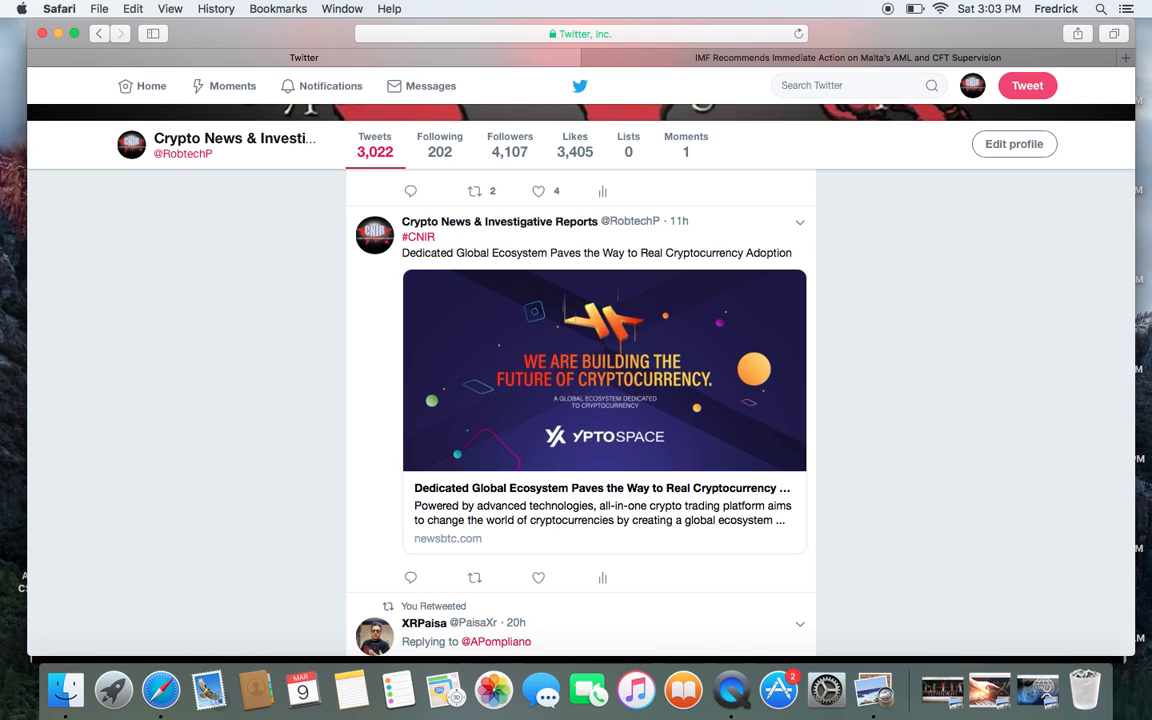
scroll("down", 3)
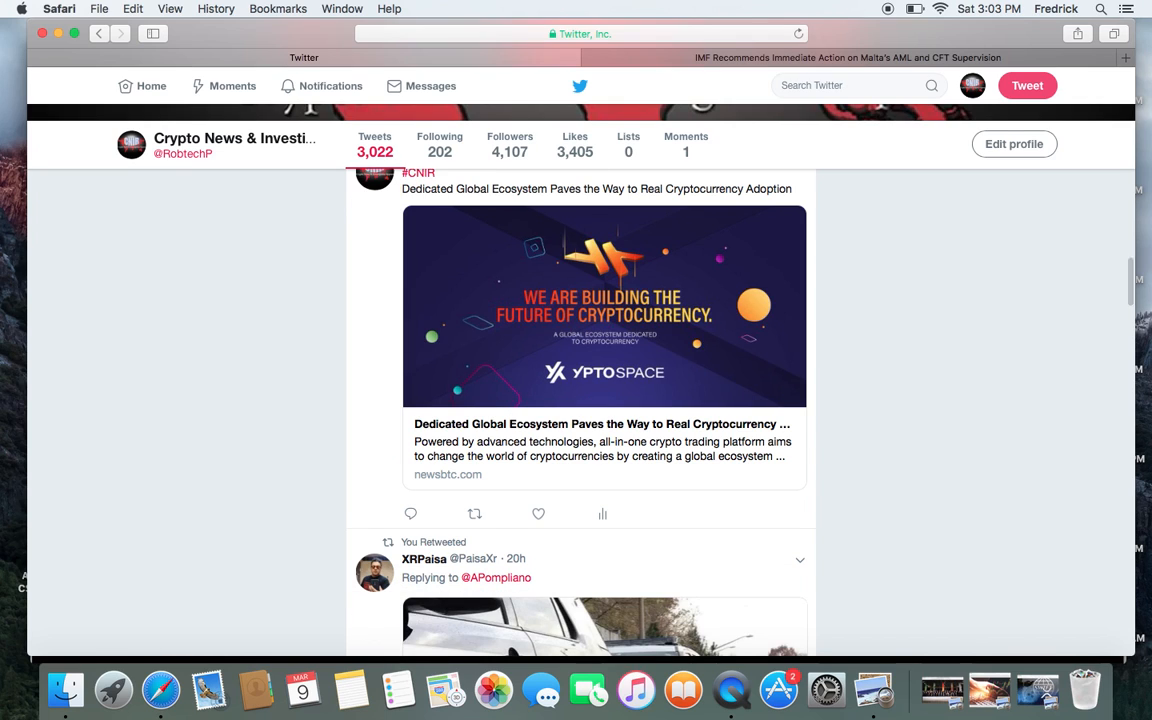
scroll("down", 3)
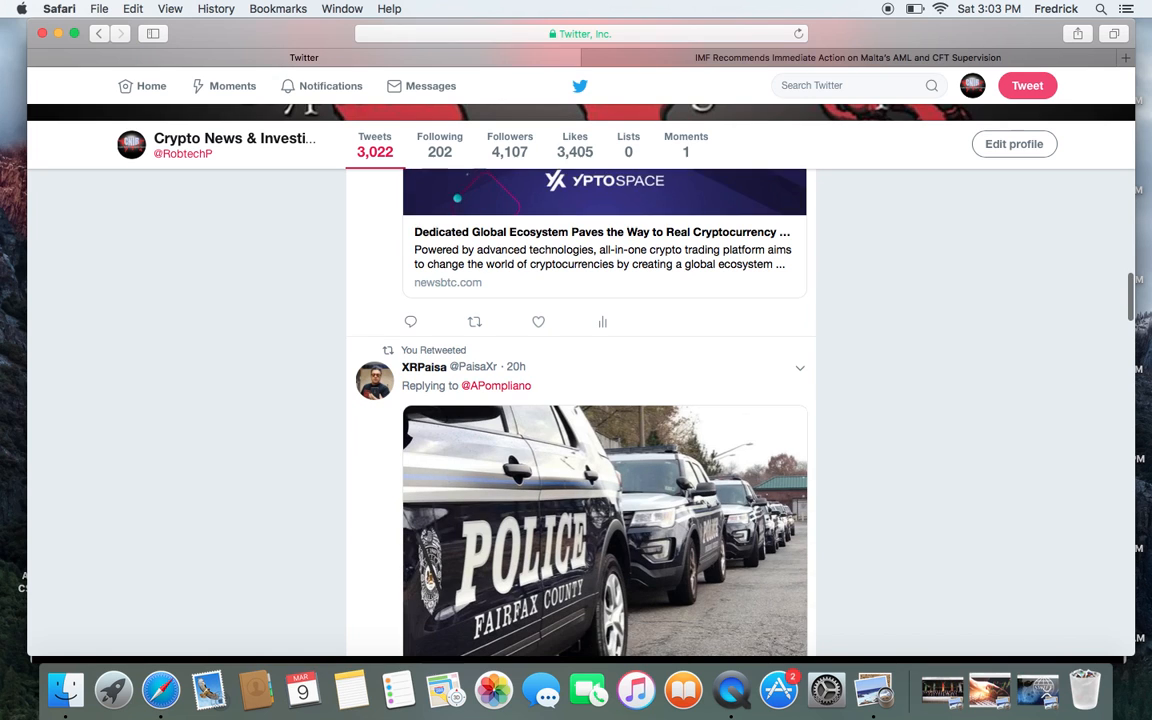
scroll("down", 3)
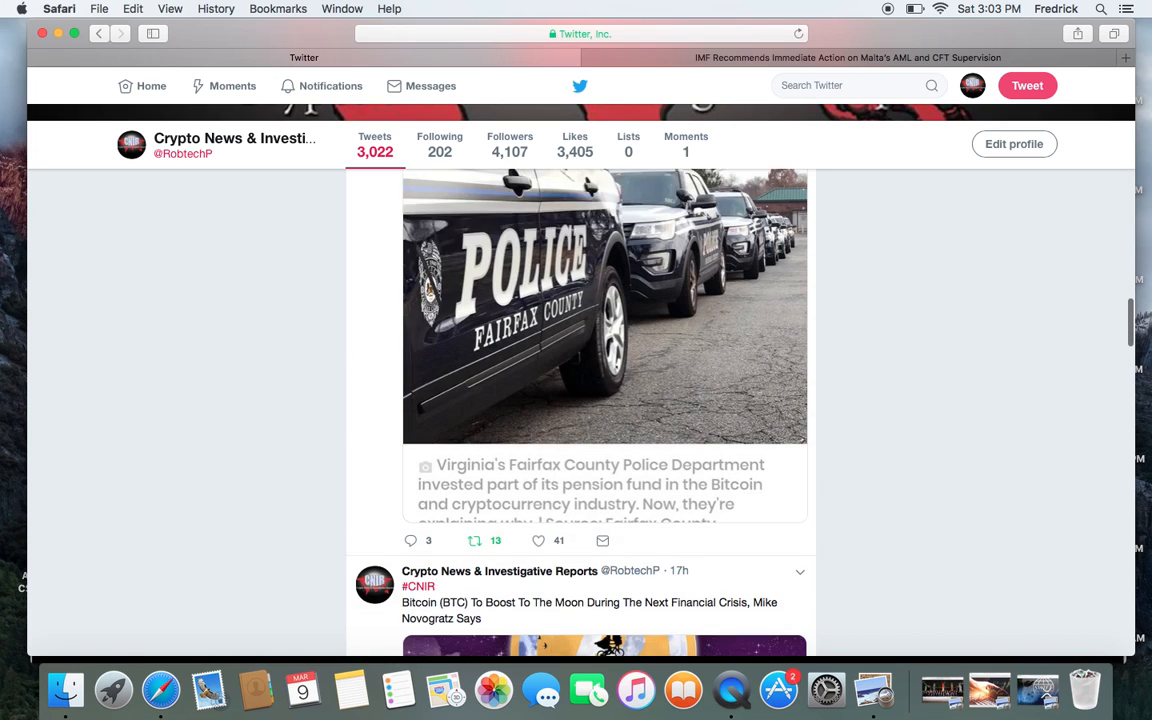
scroll("down", 3)
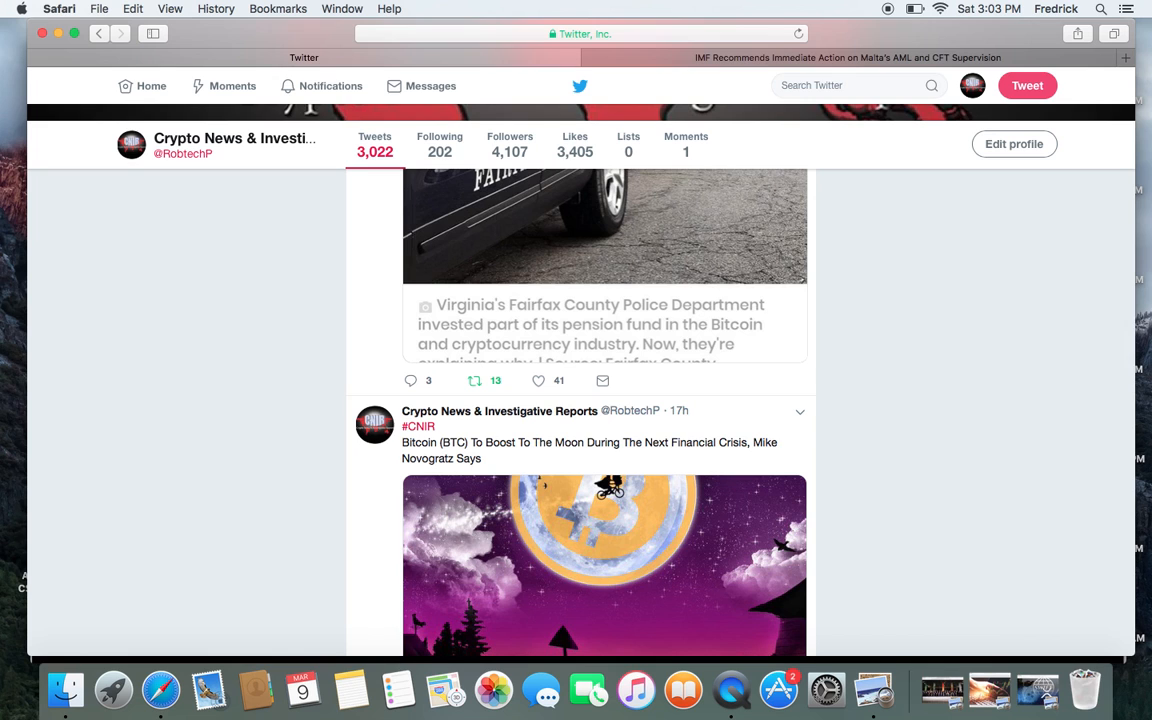
scroll("down", 3)
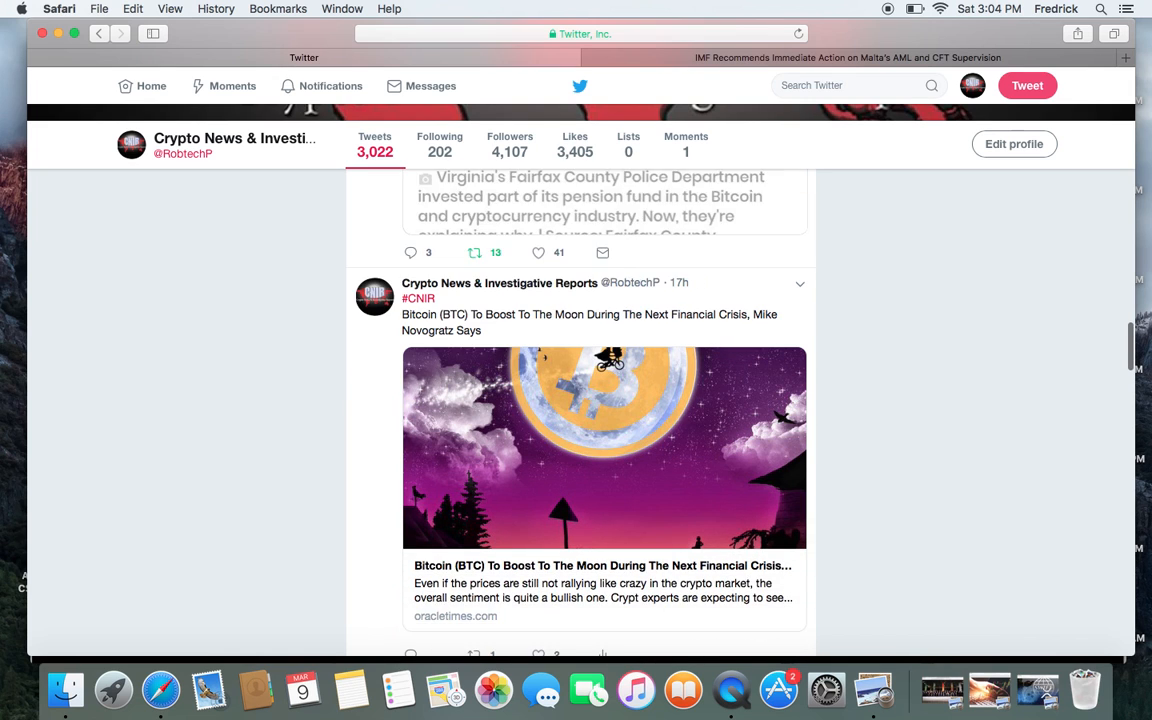
scroll("down", 3)
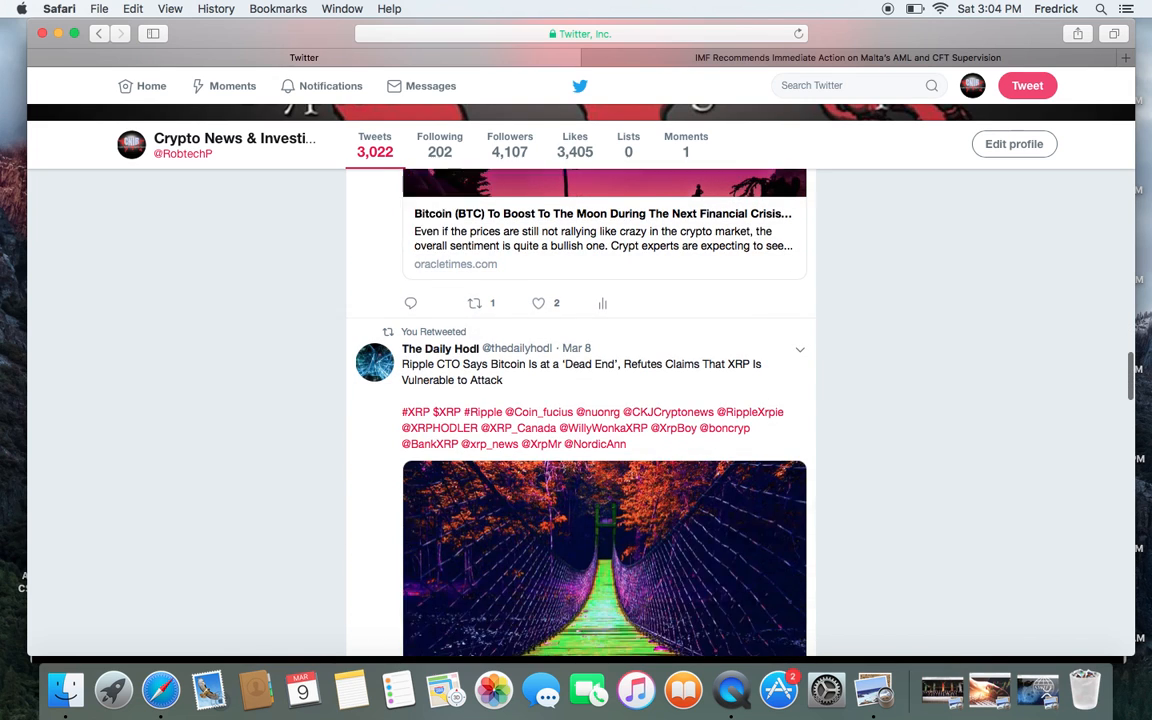
scroll("down", 3)
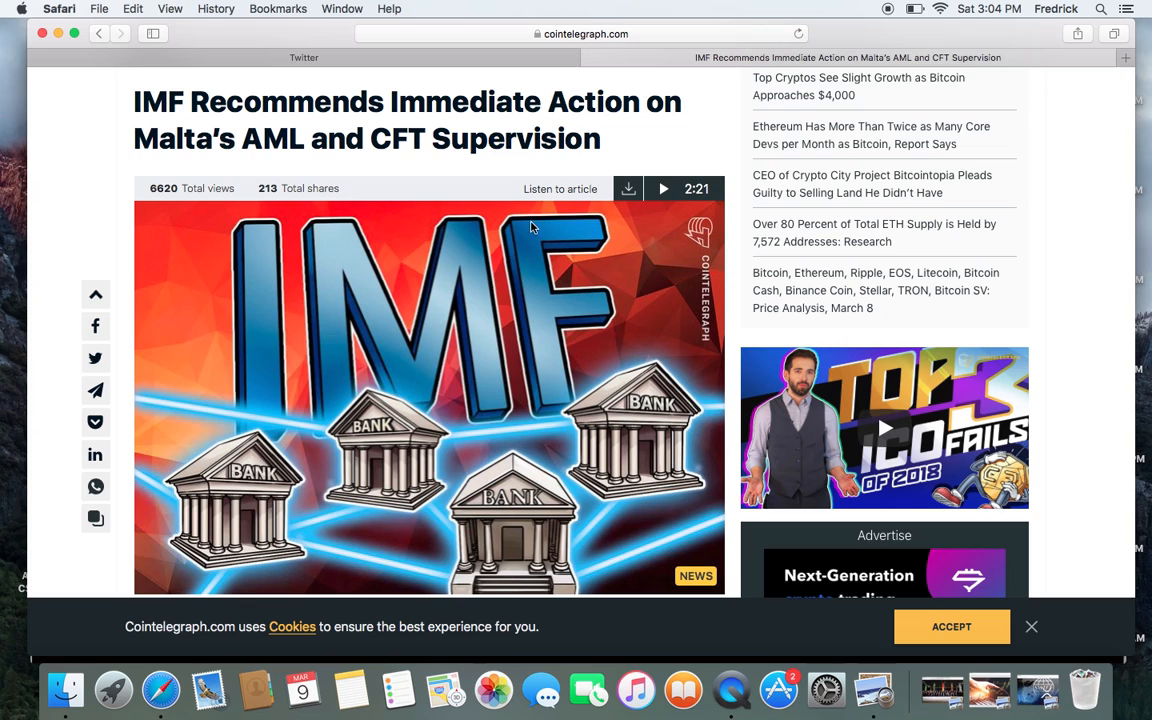
mouse_move(60, 528)
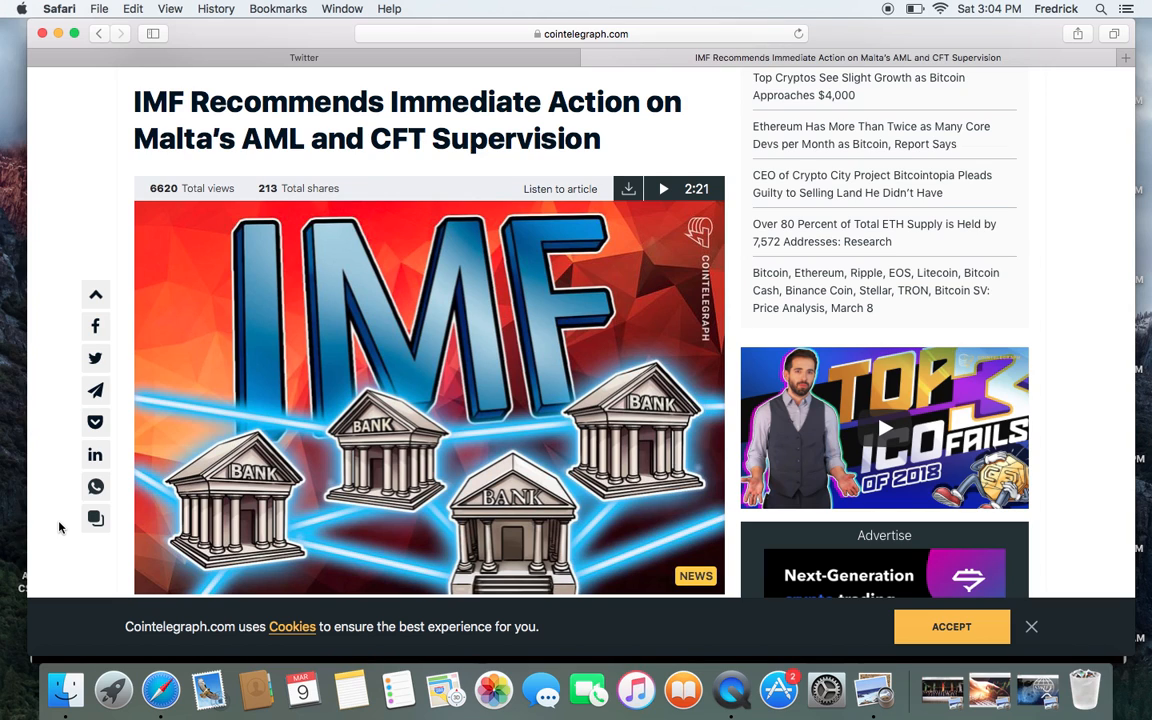
- Scroll the Cointelegraph IMF Malta AML/CFT article to view its headline and cover image
scroll("down", 3)
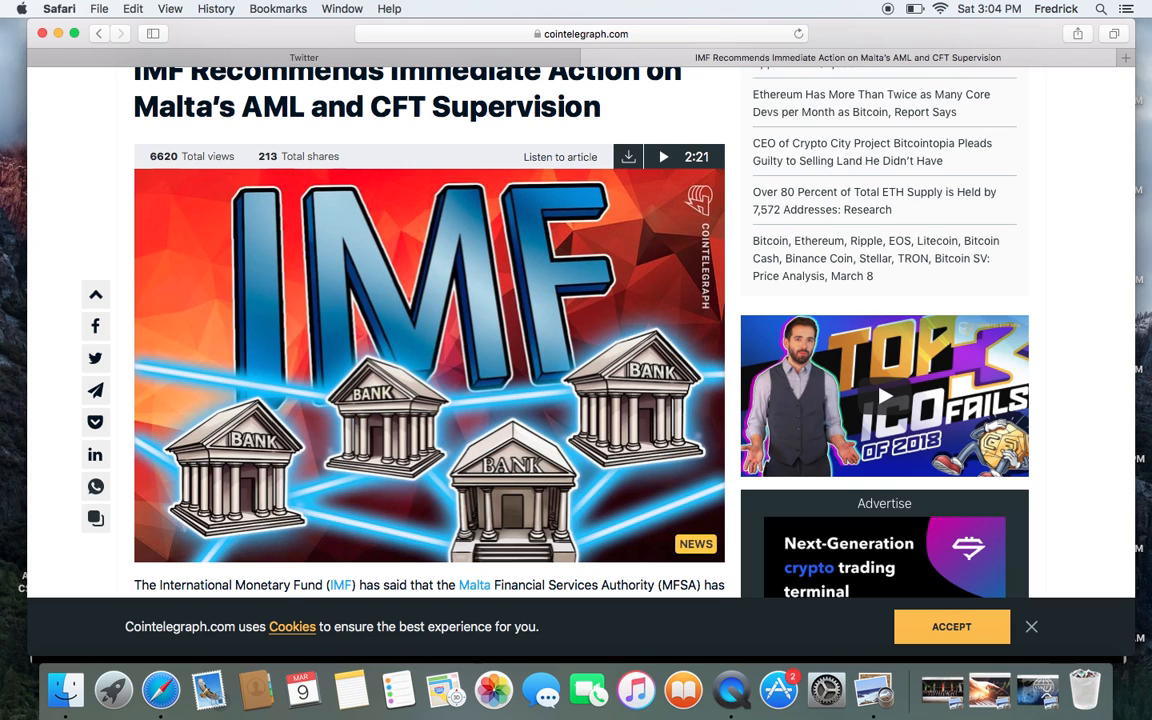
scroll("down", 3)
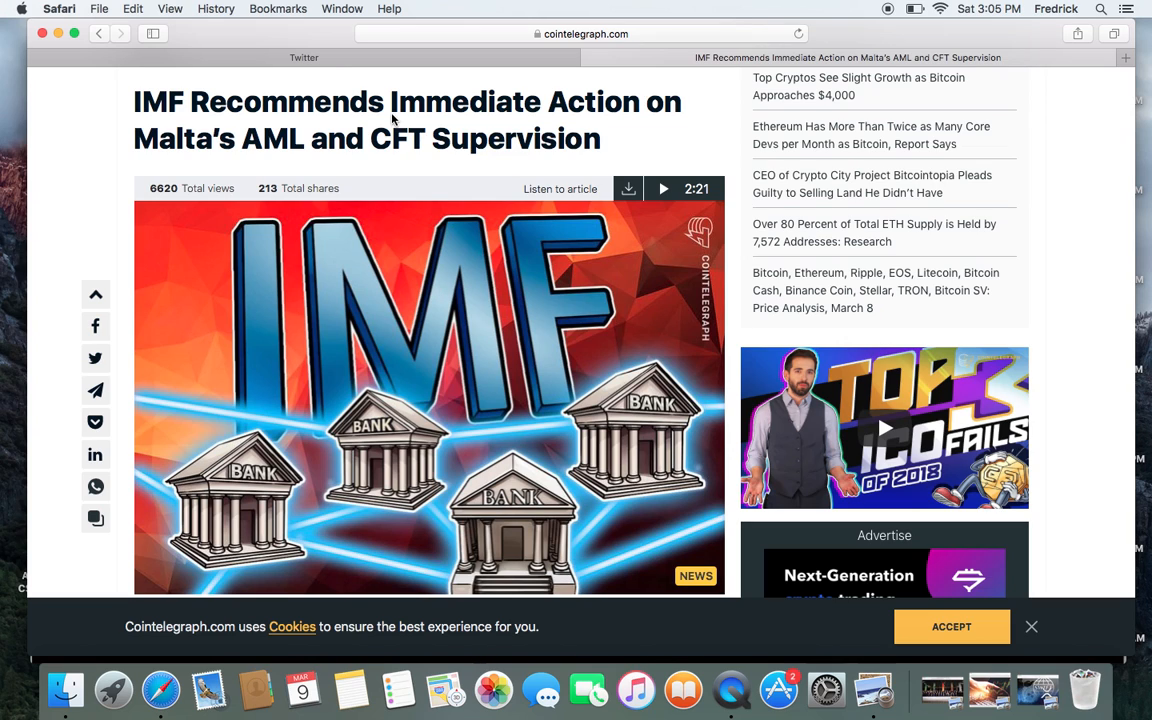
mouse_move(341, 57)
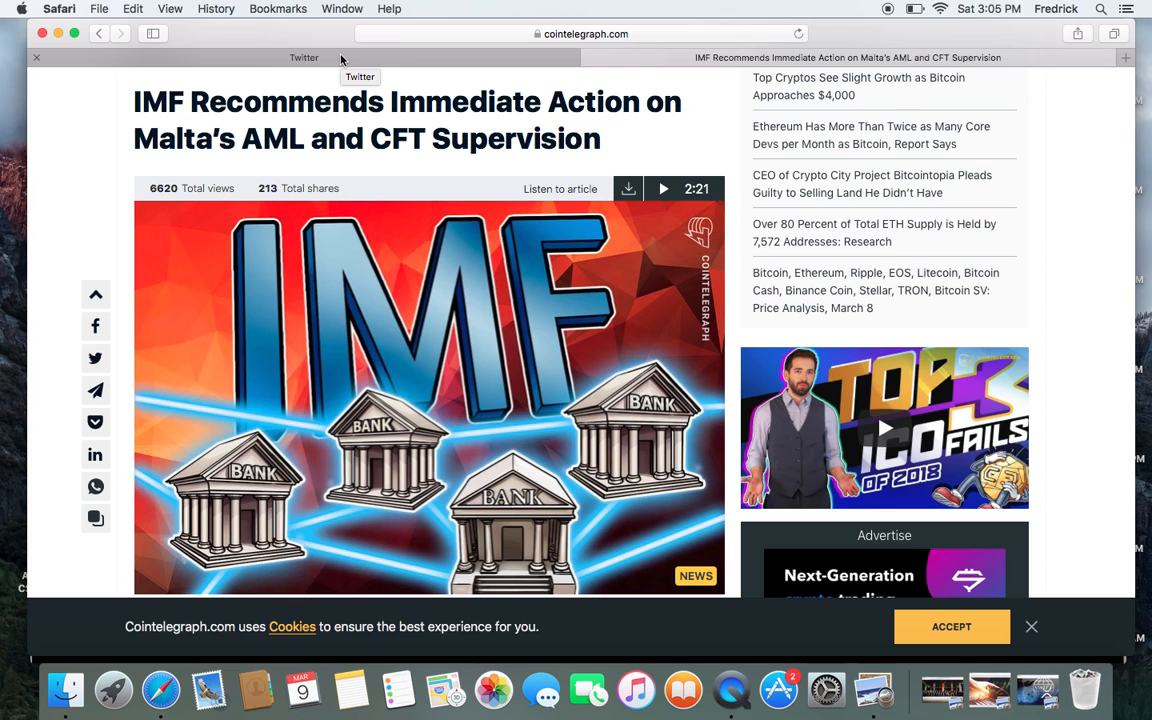
- Return to the Twitter tab and scroll past the Ripple nodes tweet to the Cosmochain tweet
left_click(304, 57)
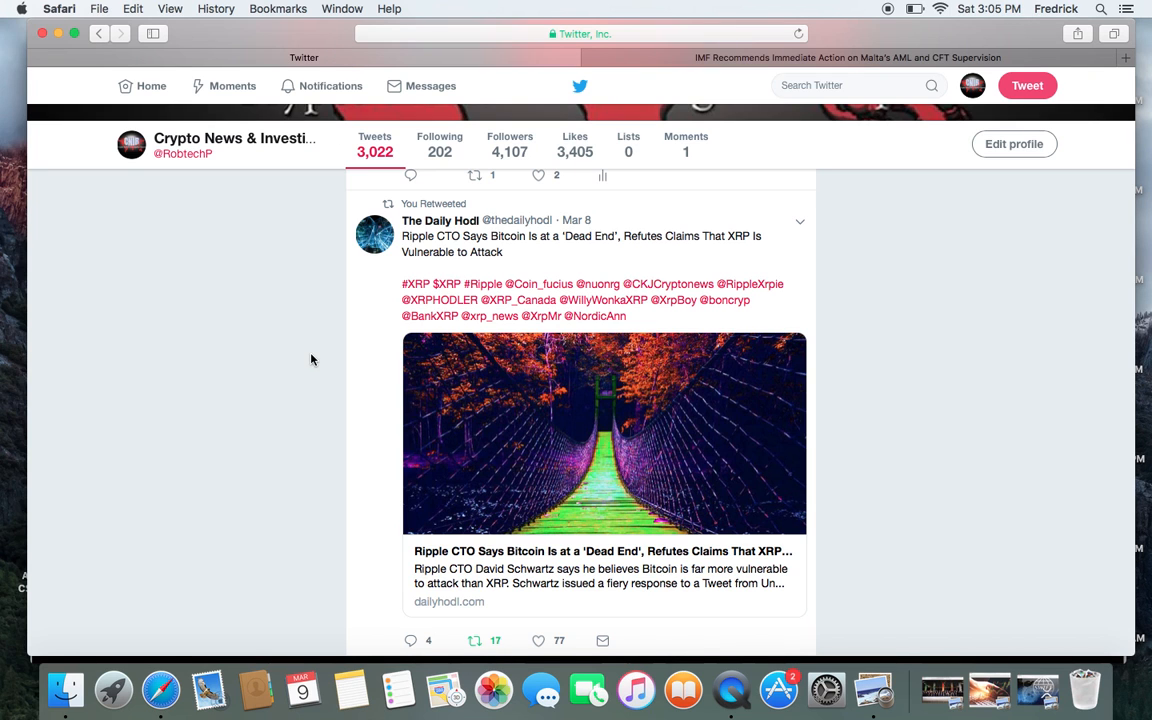
scroll("down", 3)
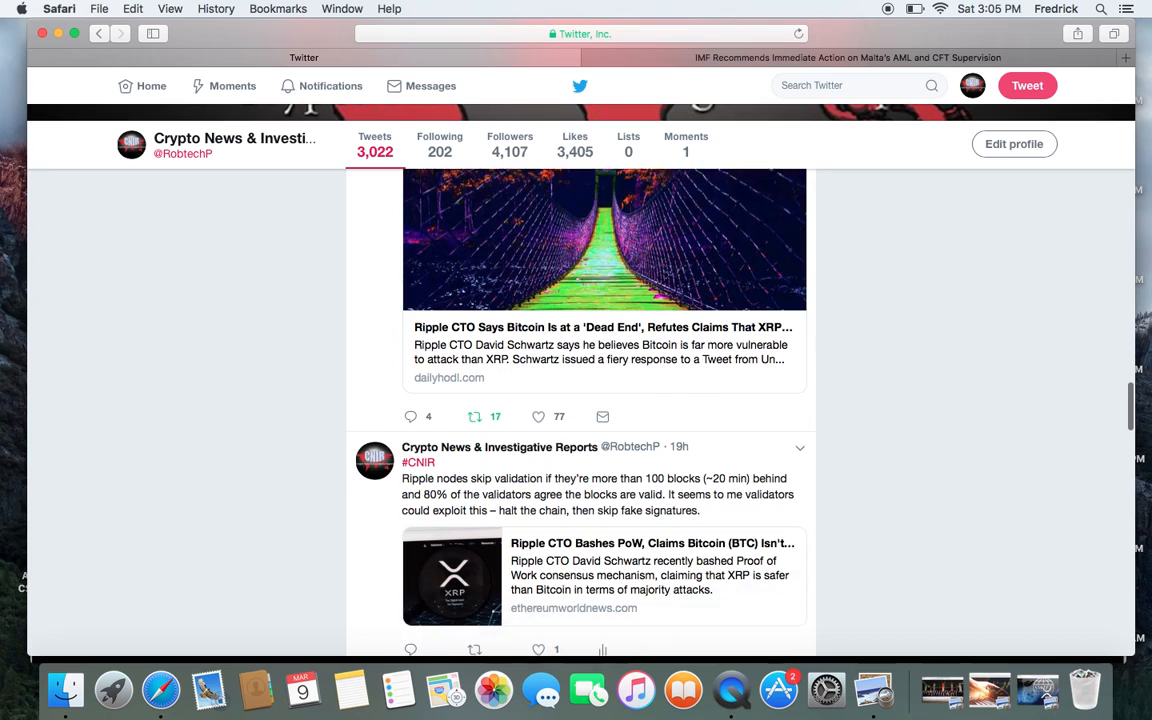
scroll("down", 3)
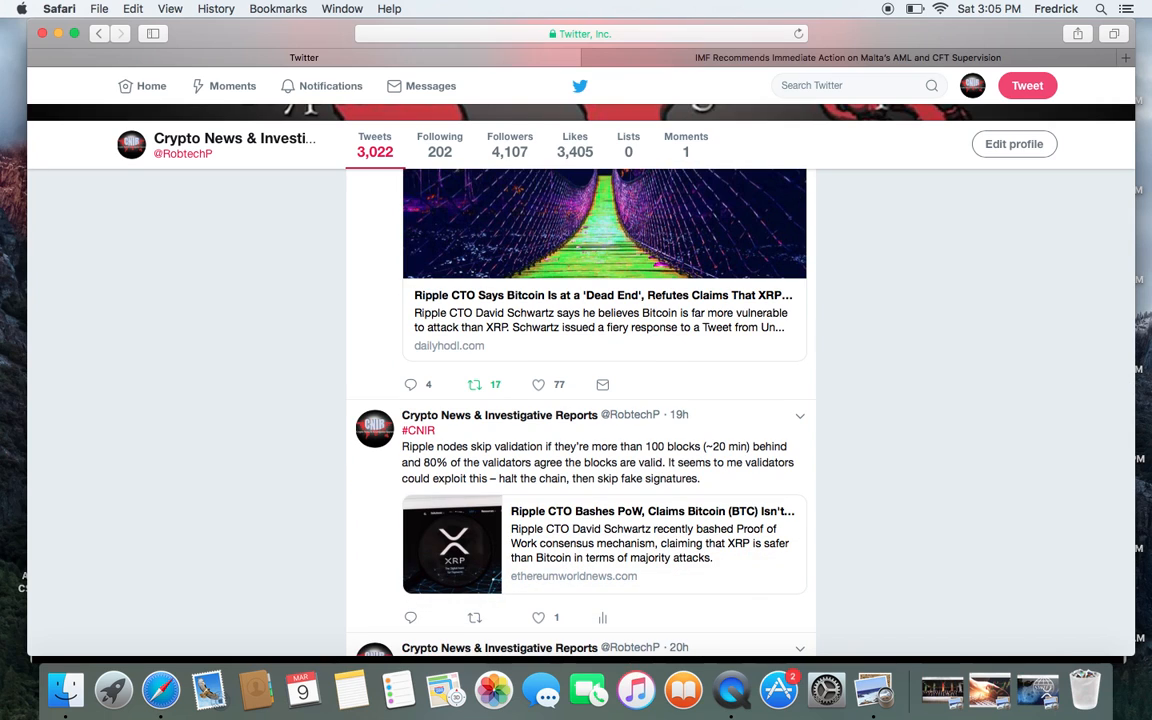
scroll("down", 3)
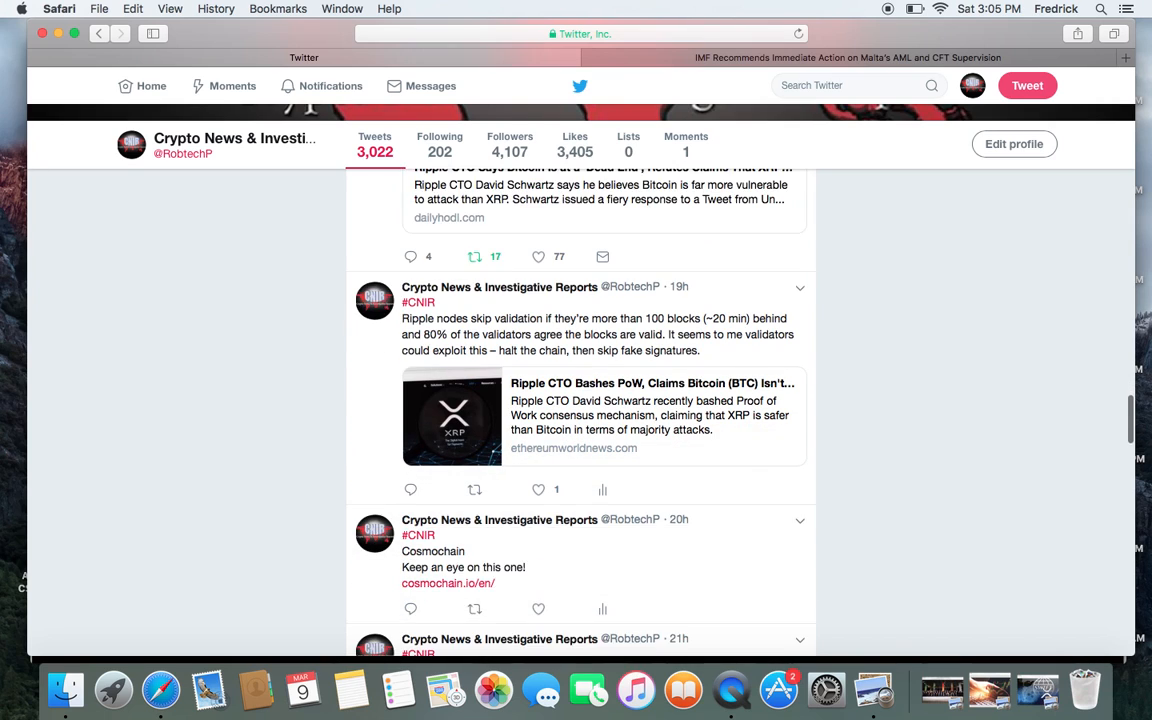
scroll("down", 3)
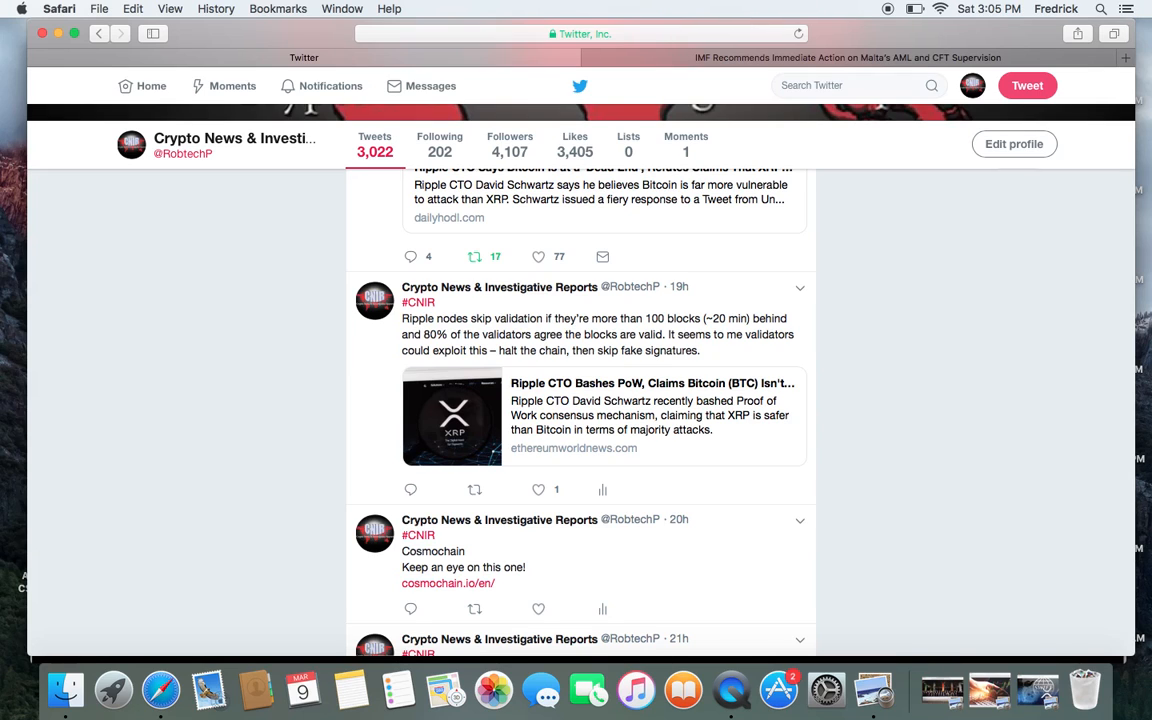
- Scroll back up the CNIR feed to the SWIFT, SGX e-voting tweet beside Trends for you
scroll("up", 3)
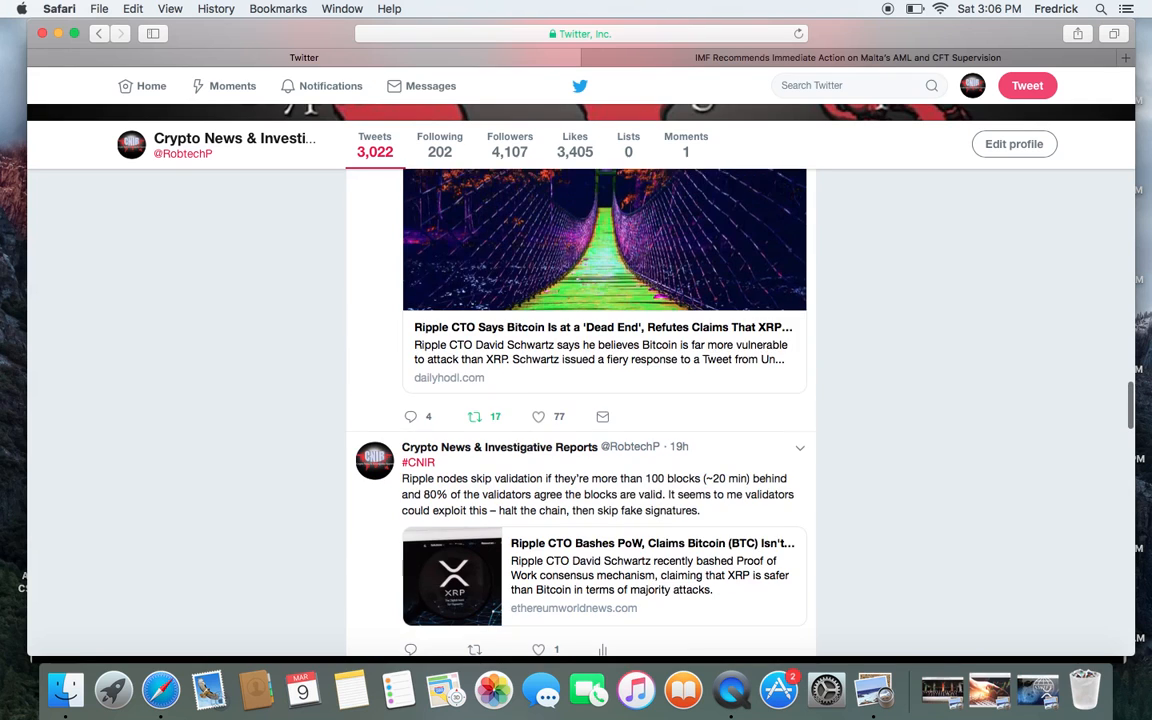
scroll("up", 3)
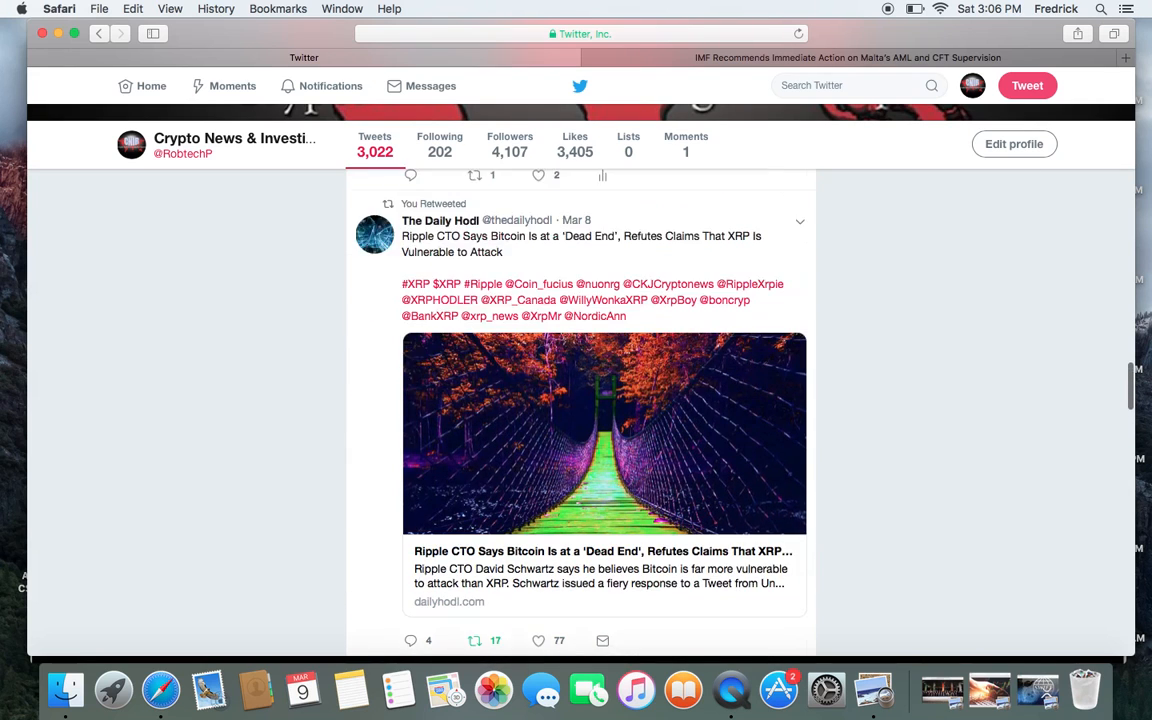
scroll("up", 3)
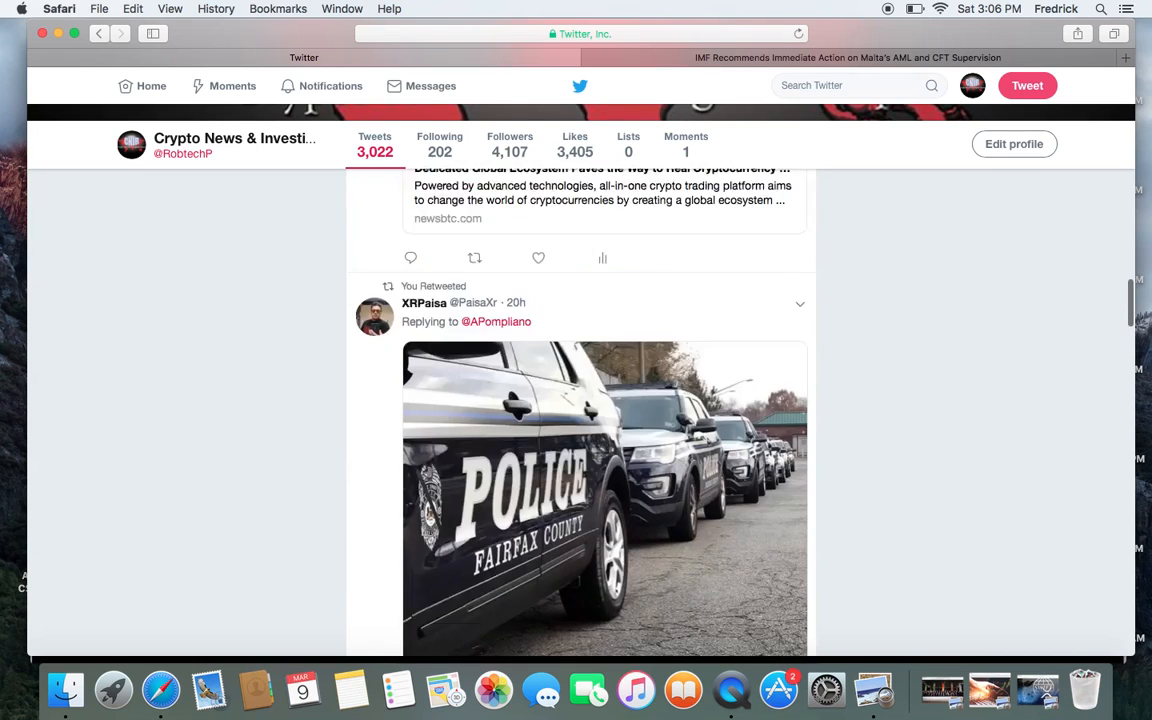
scroll("up", 3)
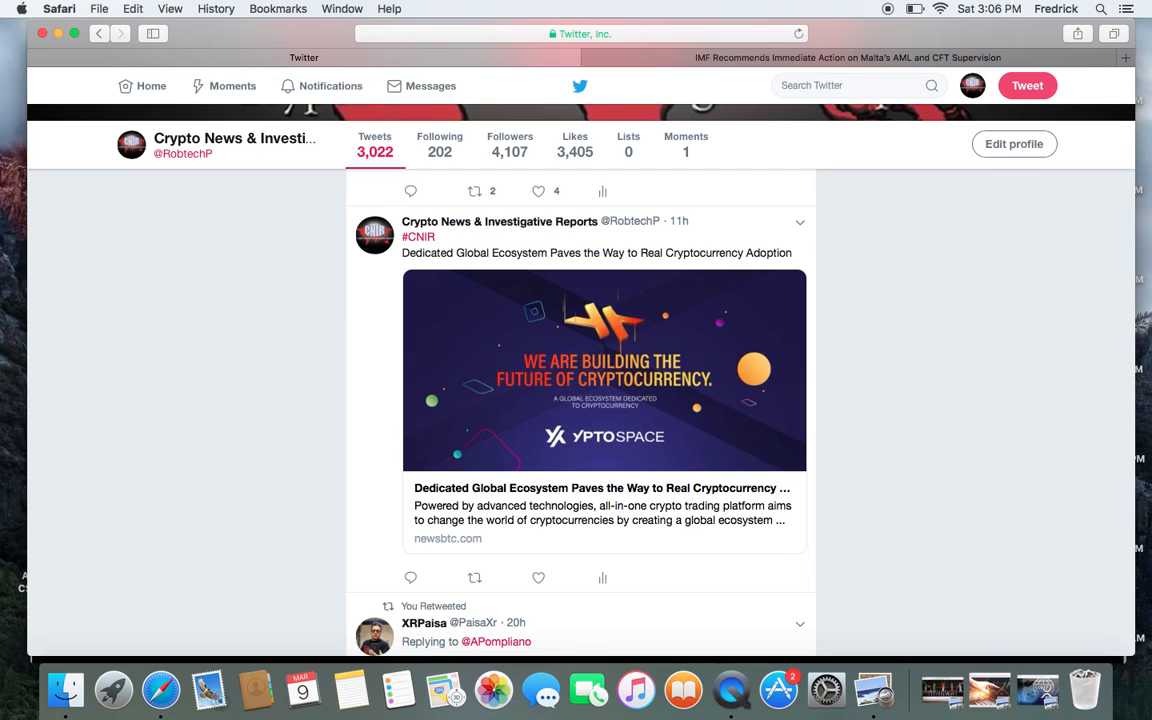
scroll("up", 3)
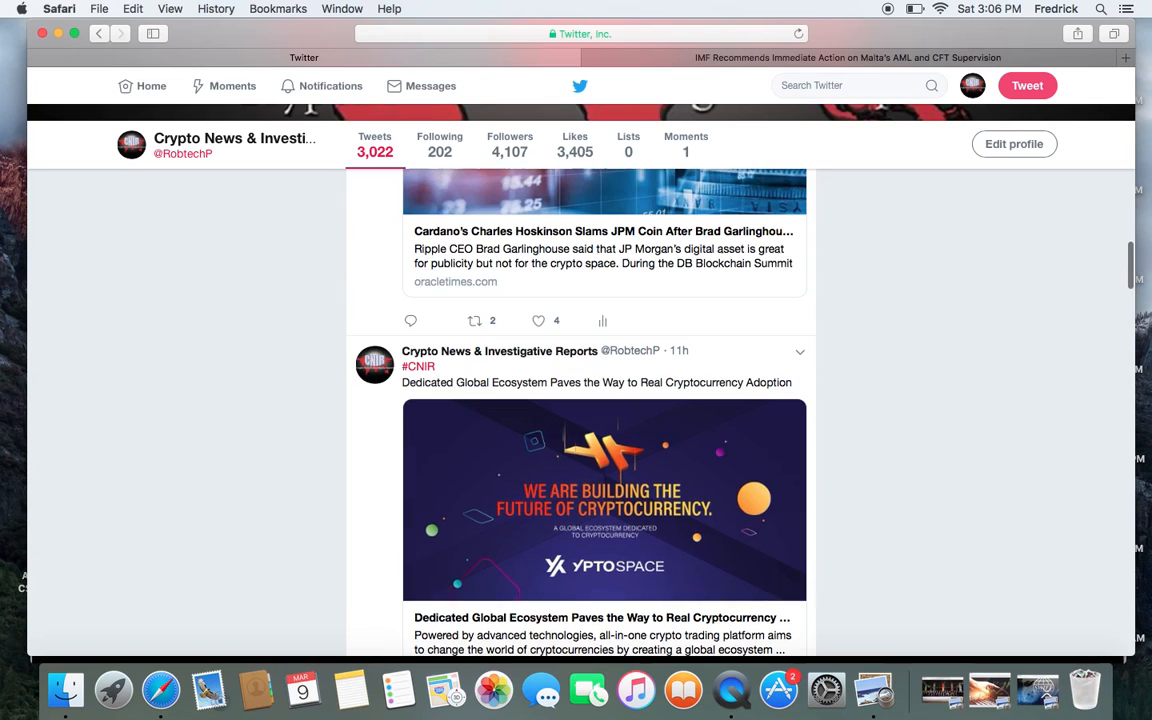
scroll("up", 3)
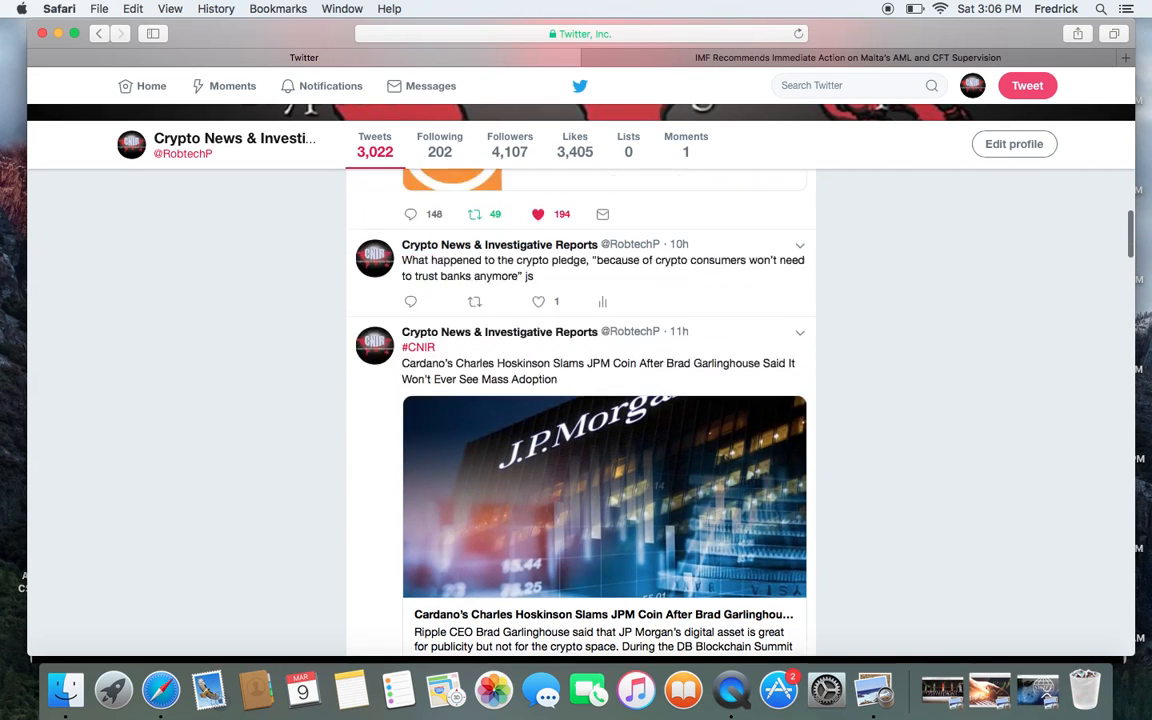
scroll("up", 3)
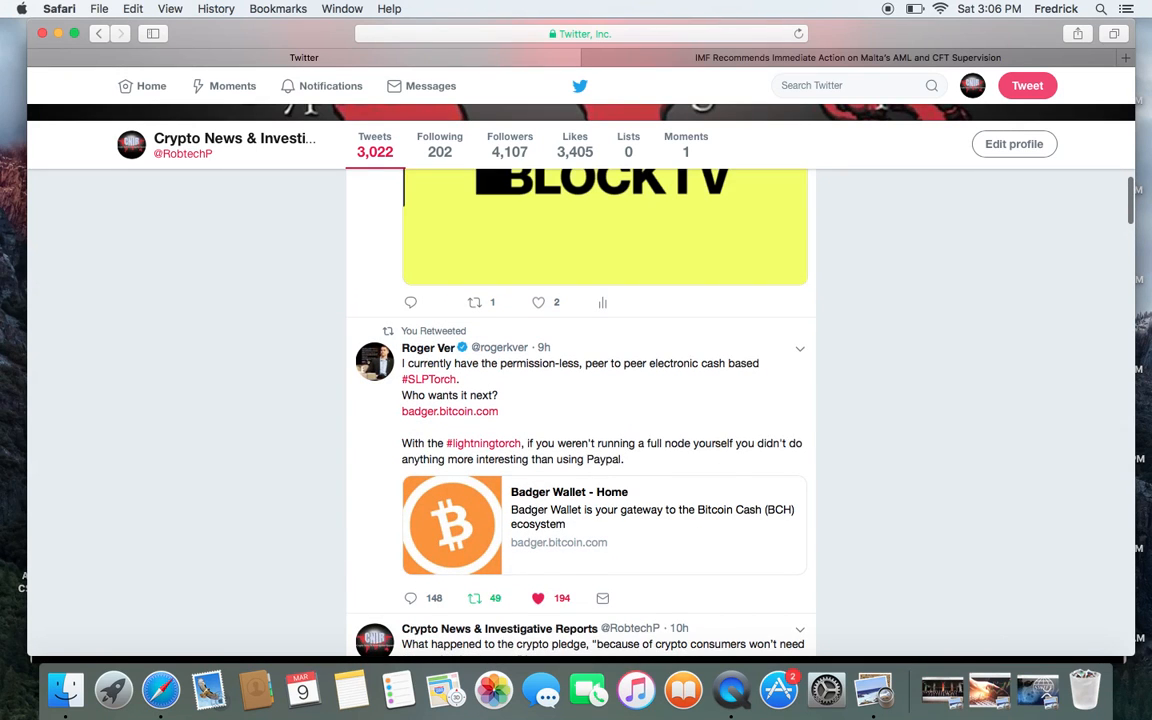
scroll("down", 3)
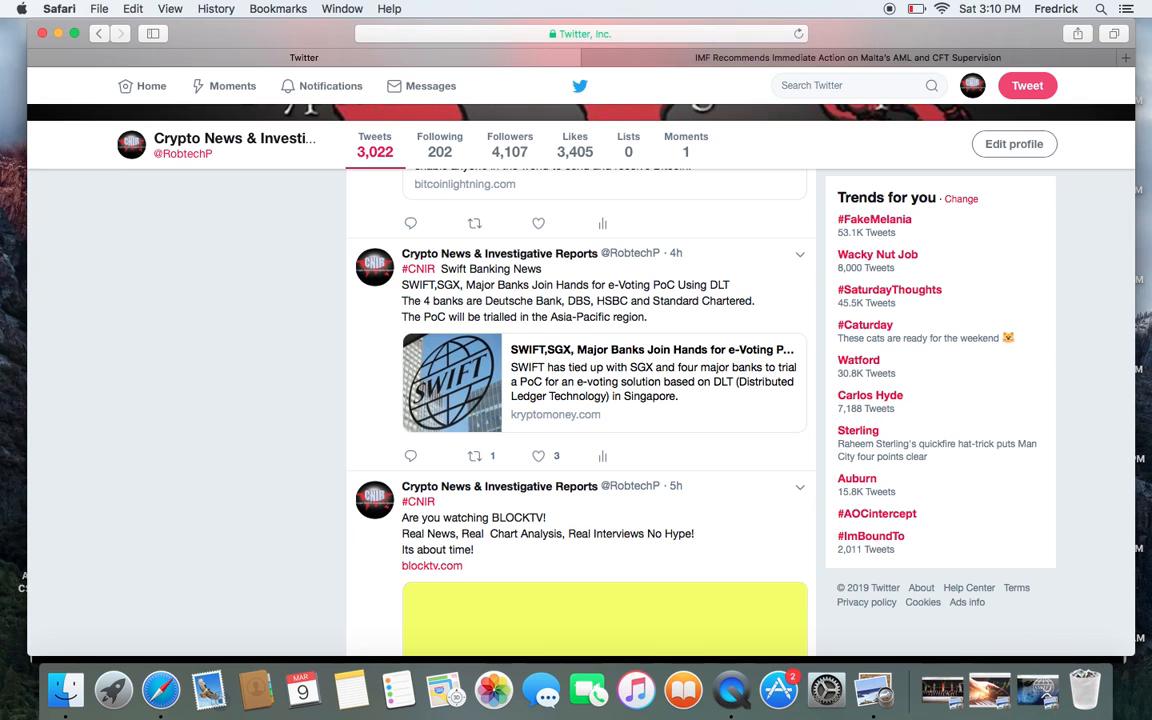
- Scroll to the top of the CNIR profile to show the cover banner, stats and pinned tweet
scroll("down", 3)
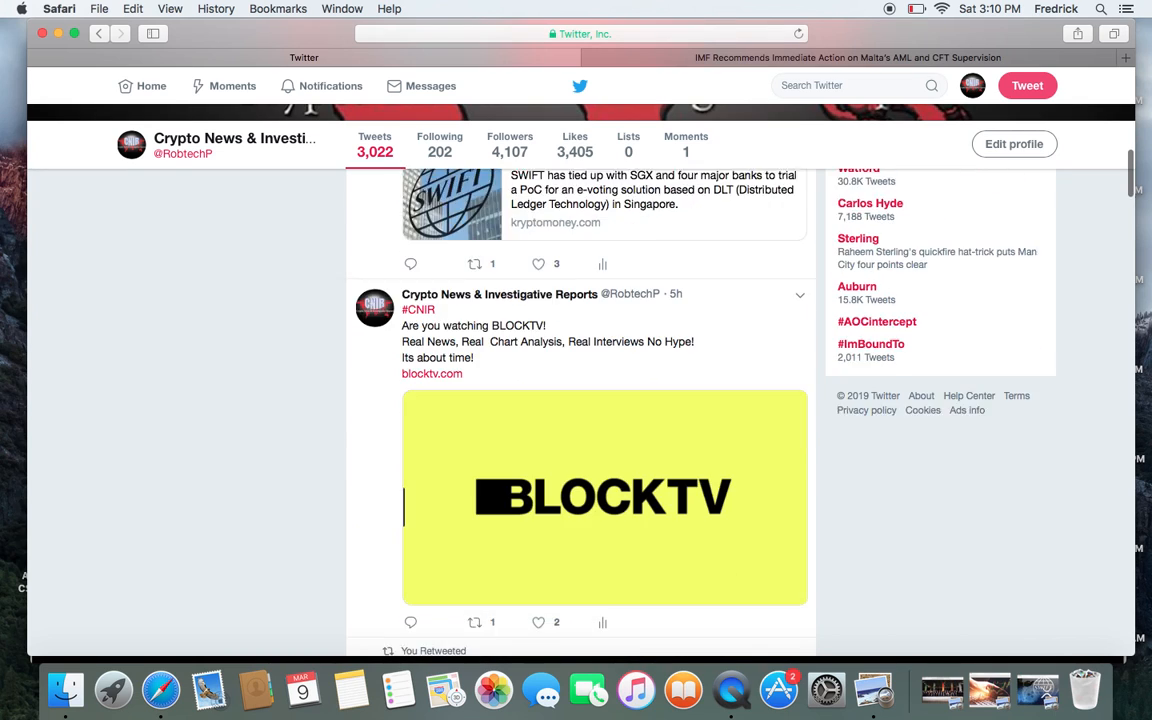
scroll("down", 3)
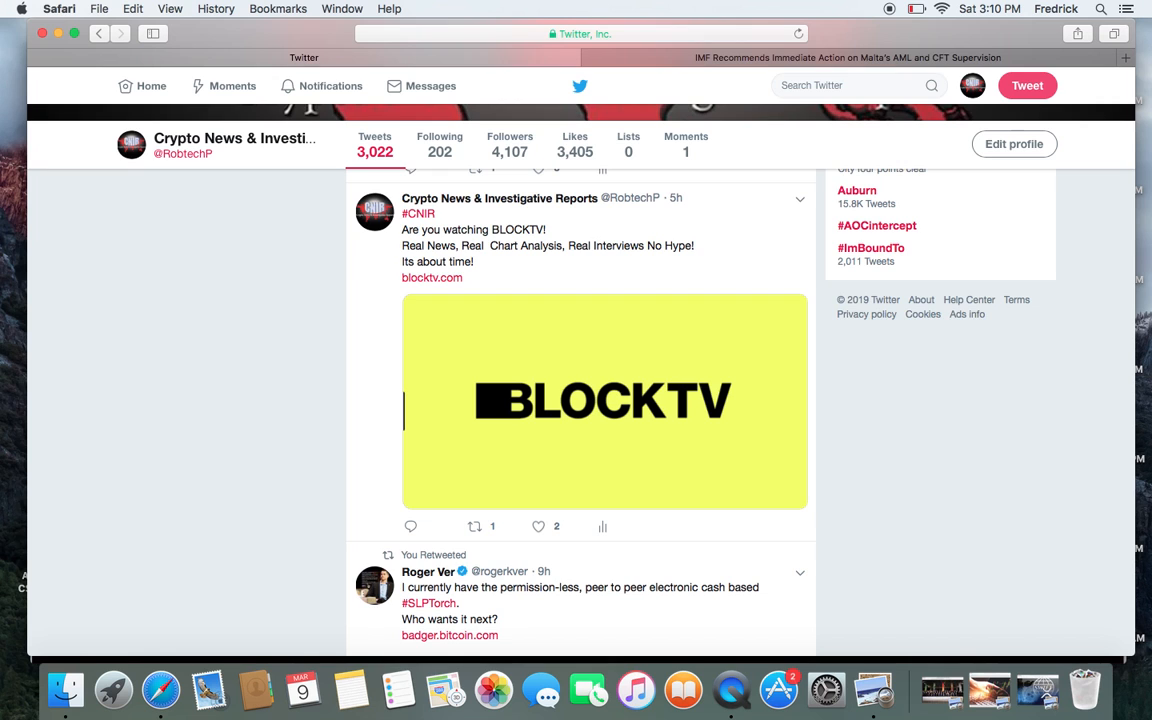
scroll("up", 3)
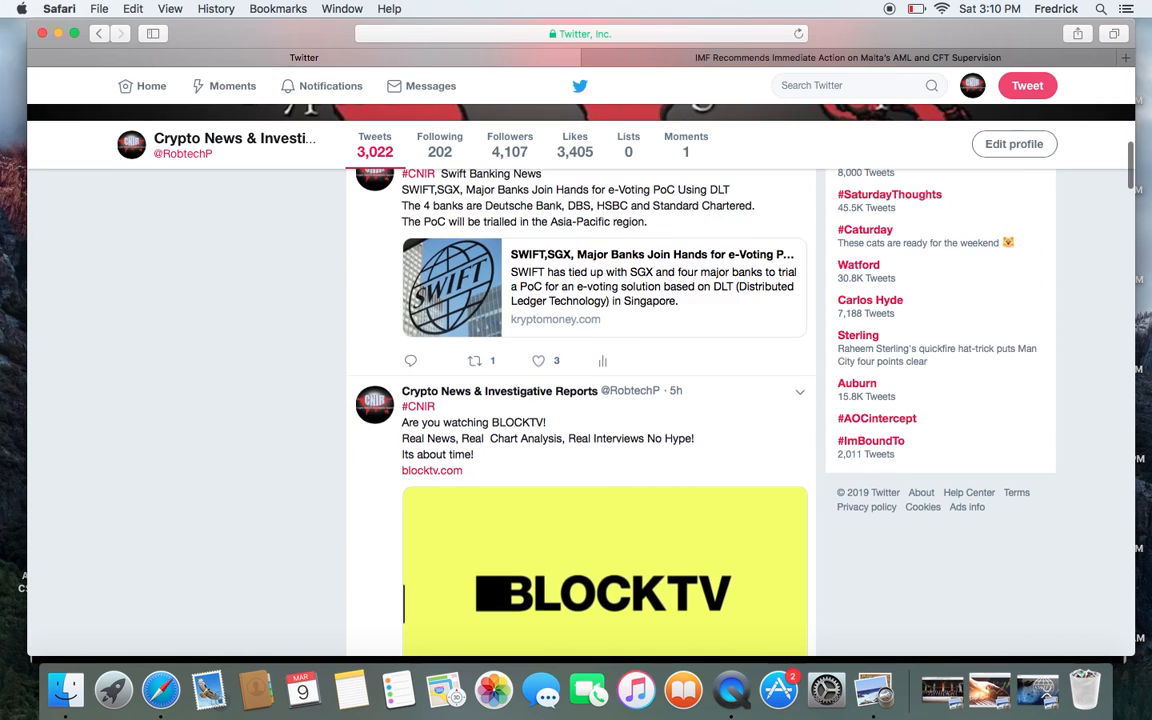
scroll("up", 3)
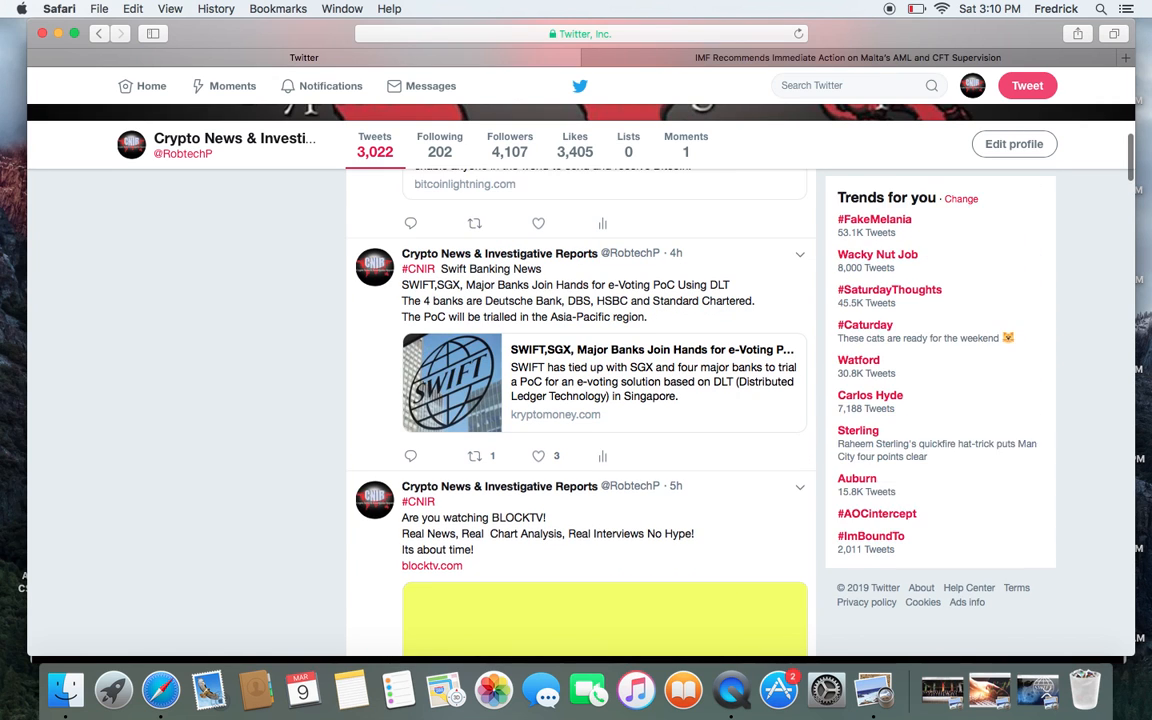
scroll("up", 3)
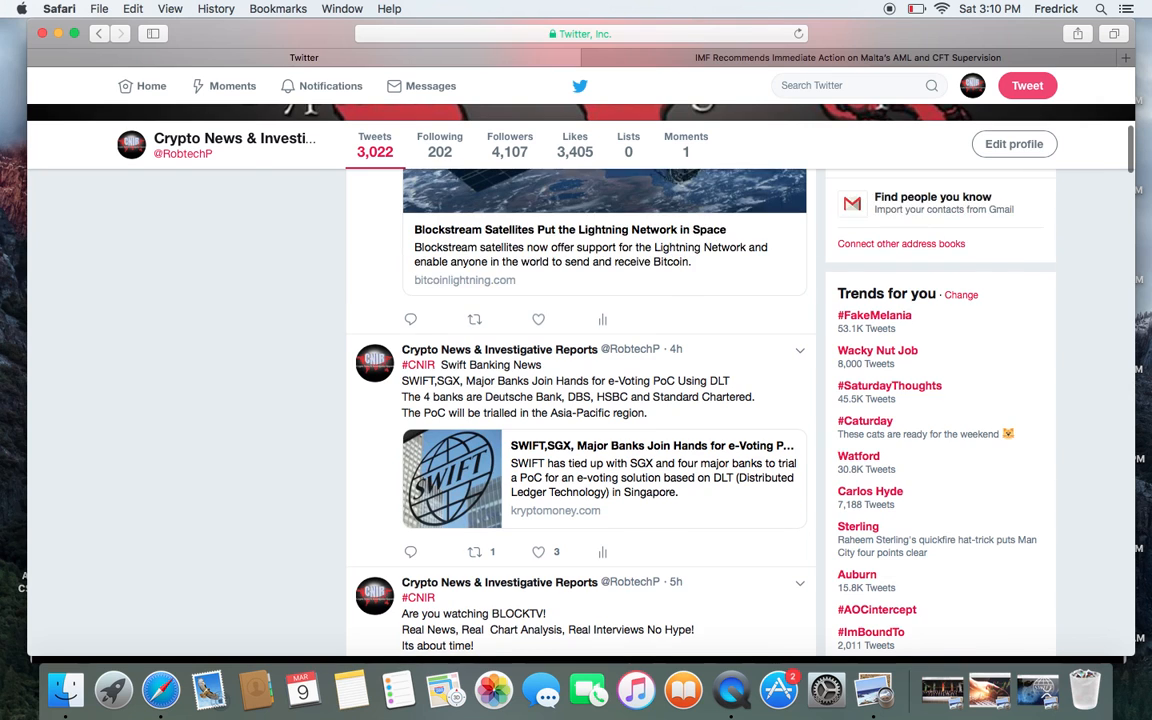
scroll("up", 3)
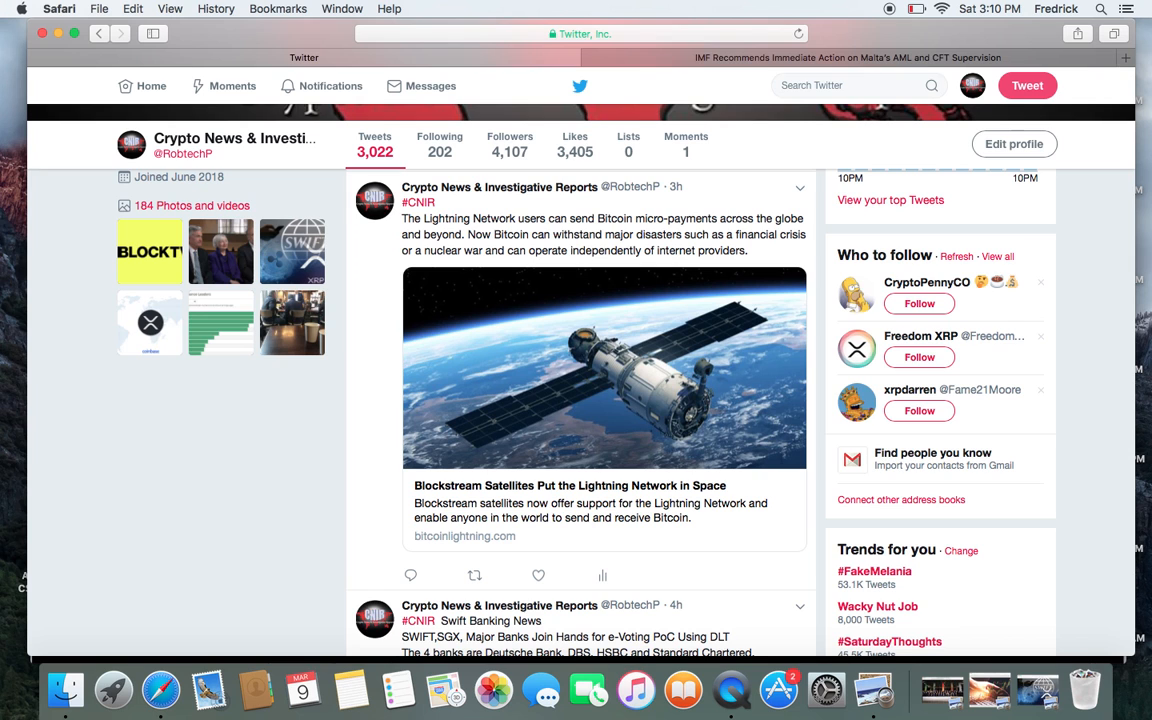
scroll("up", 3)
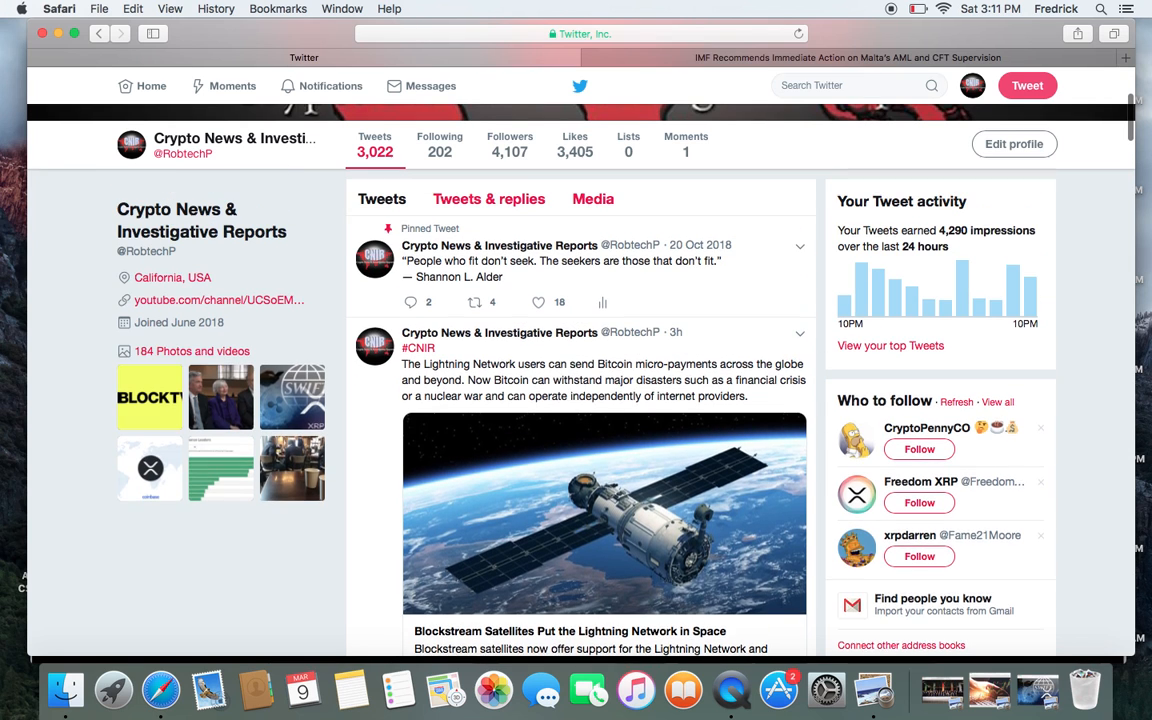
scroll("up", 3)
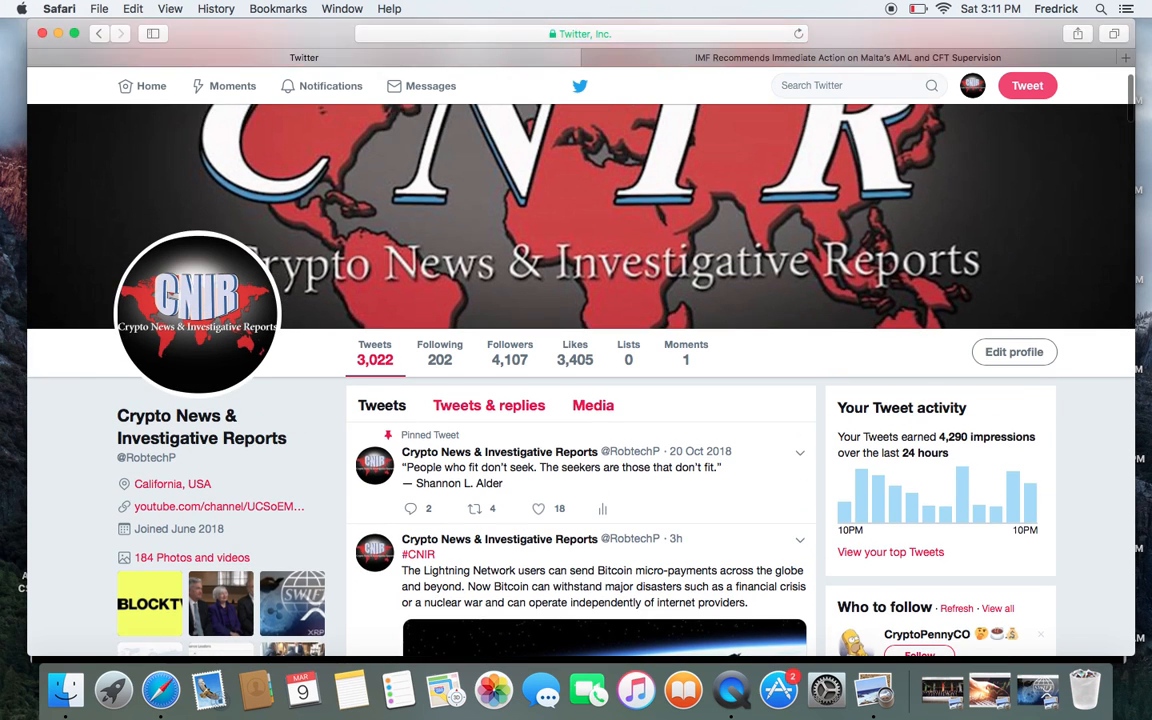
scroll("down", 3)
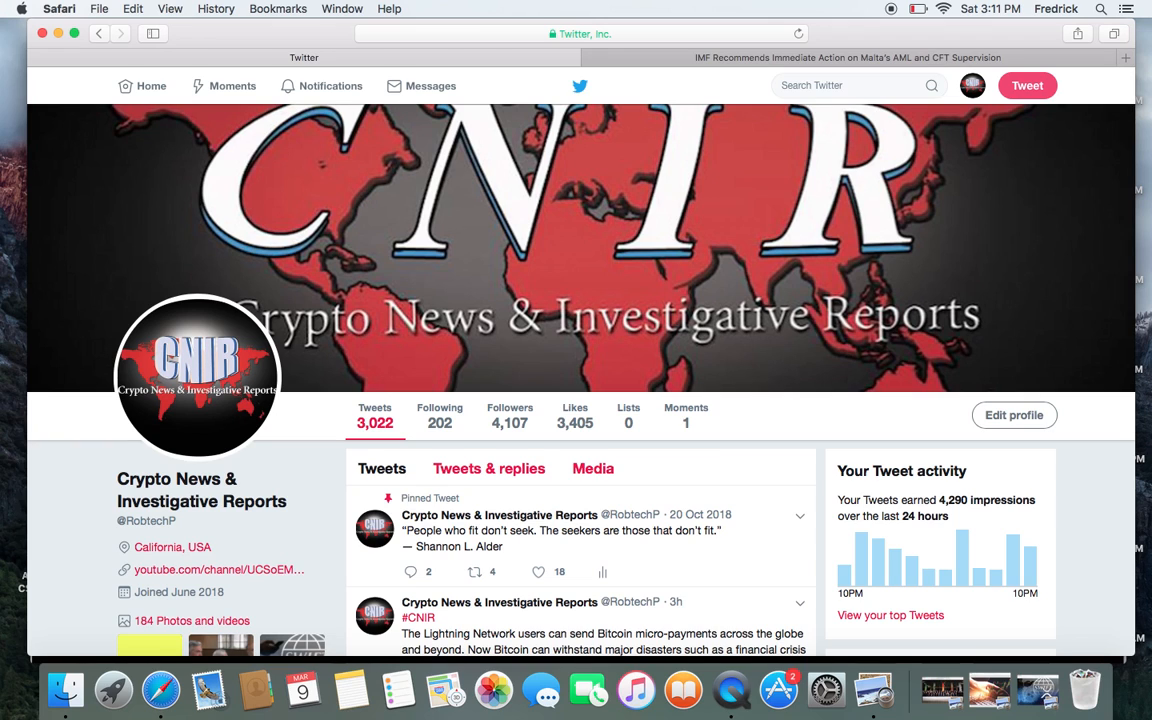